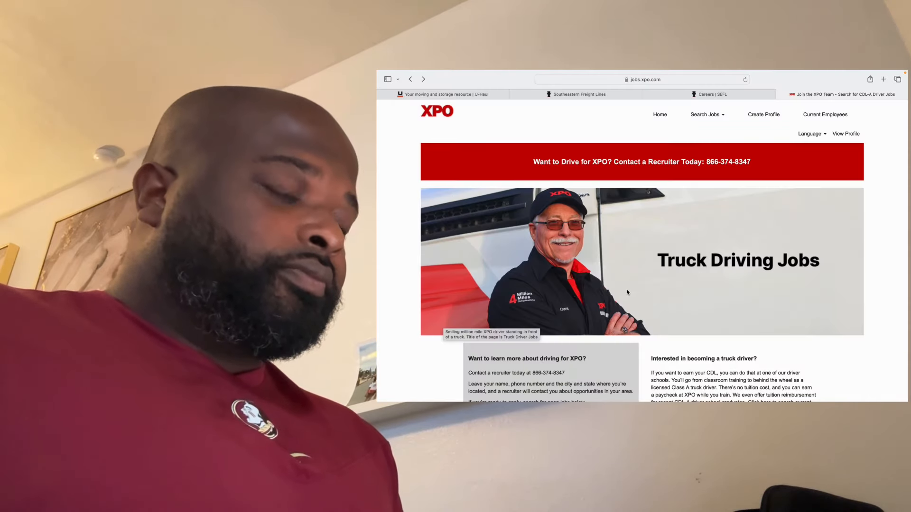
Scroll past the search form to the results table listing 62 CDL-A truck driving jobs
scroll(down, 3)
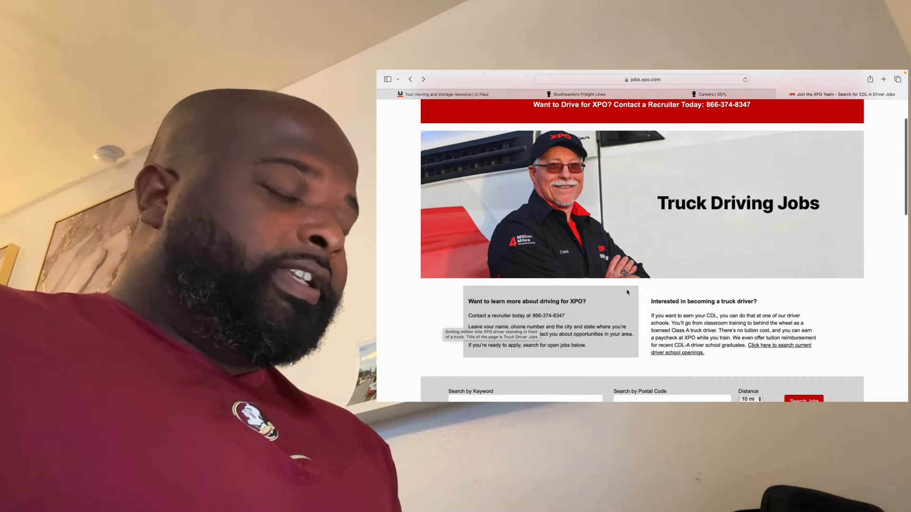
scroll(down, 3)
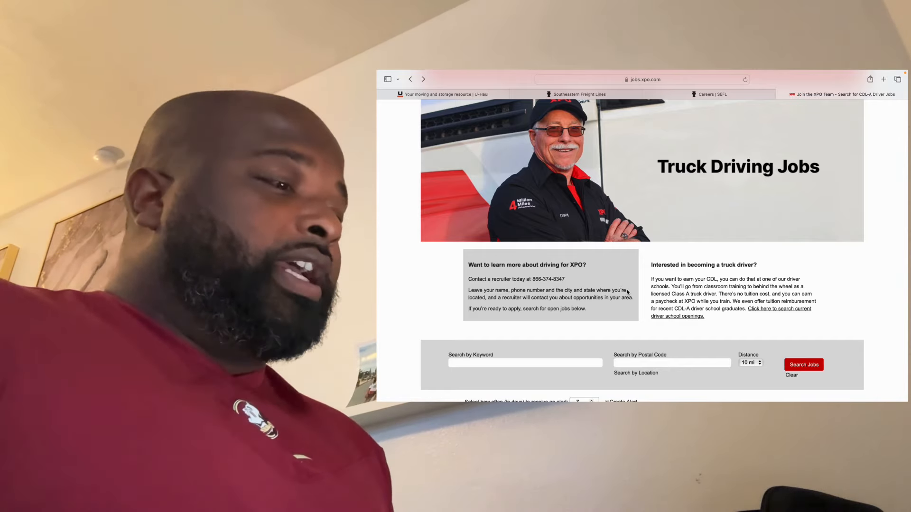
scroll(down, 3)
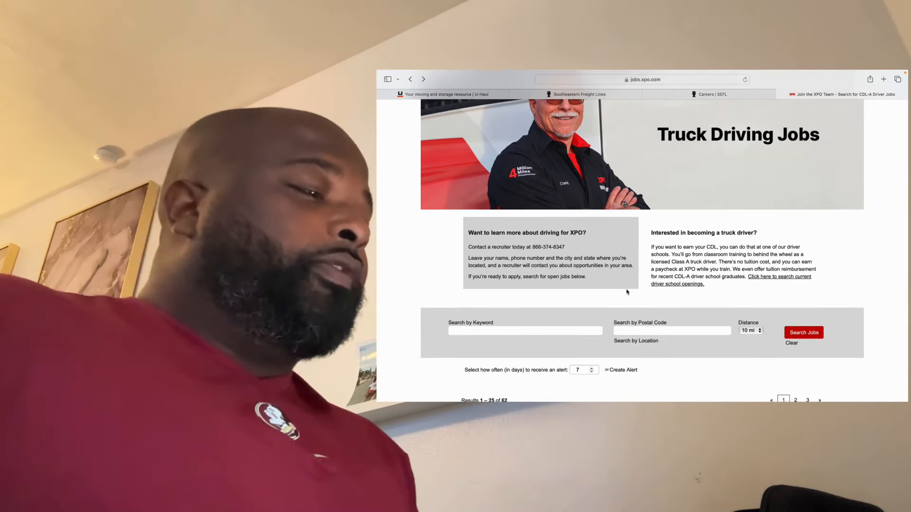
scroll(down, 3)
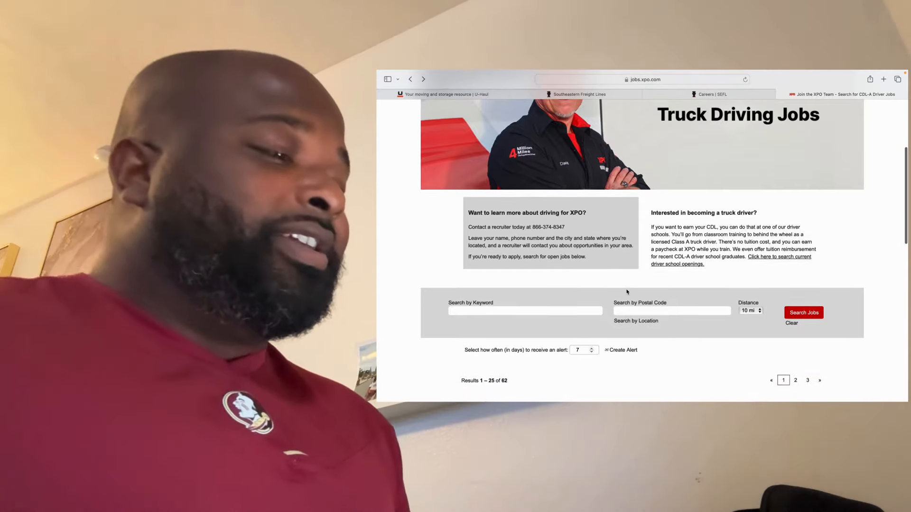
scroll(down, 3)
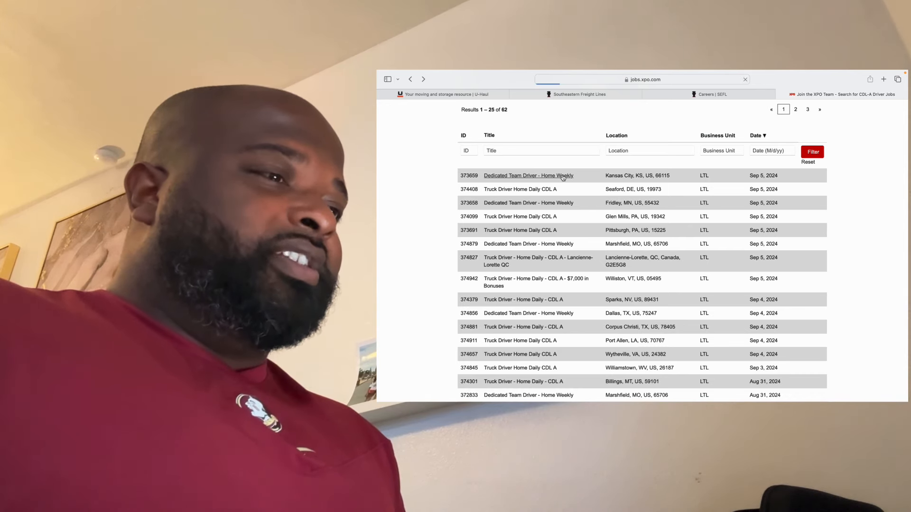
click(528, 176)
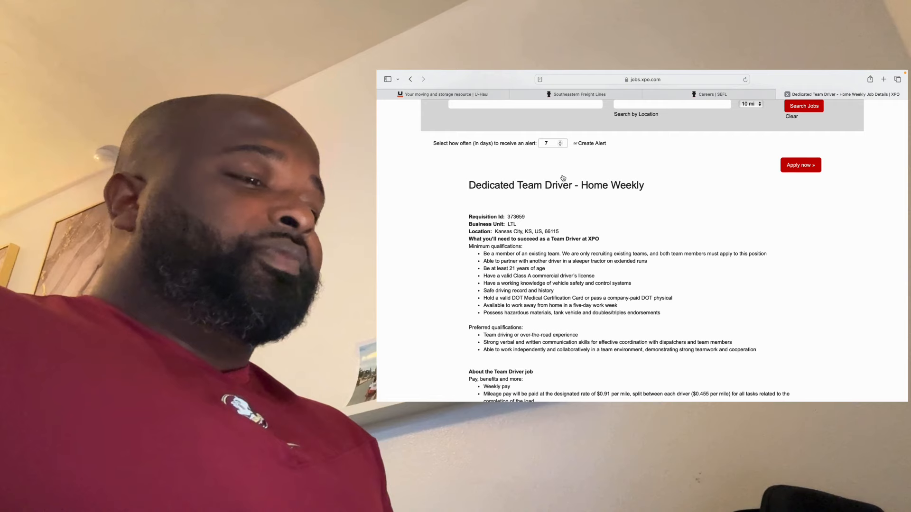
scroll(down, 3)
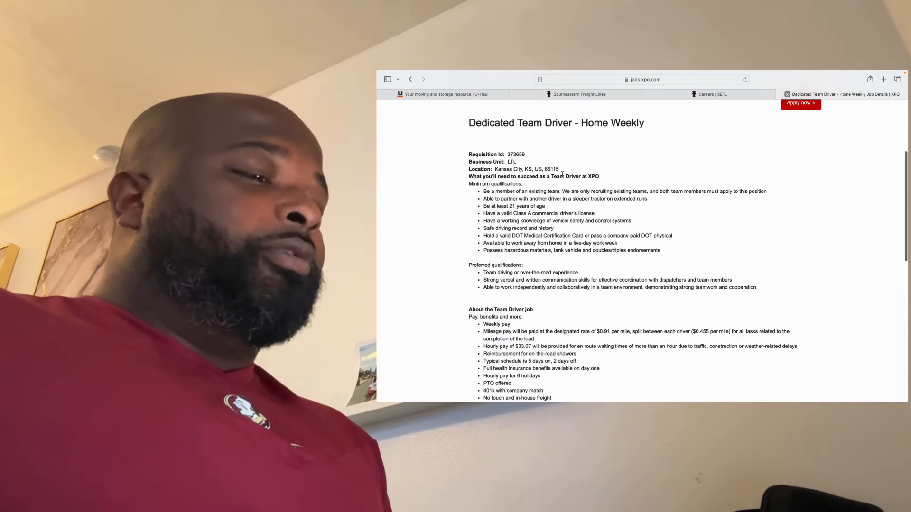
scroll(down, 3)
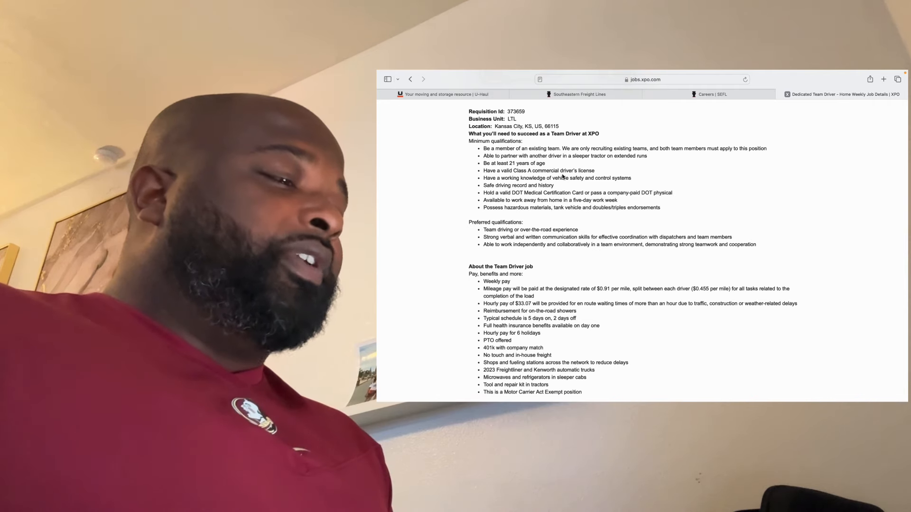
scroll(down, 3)
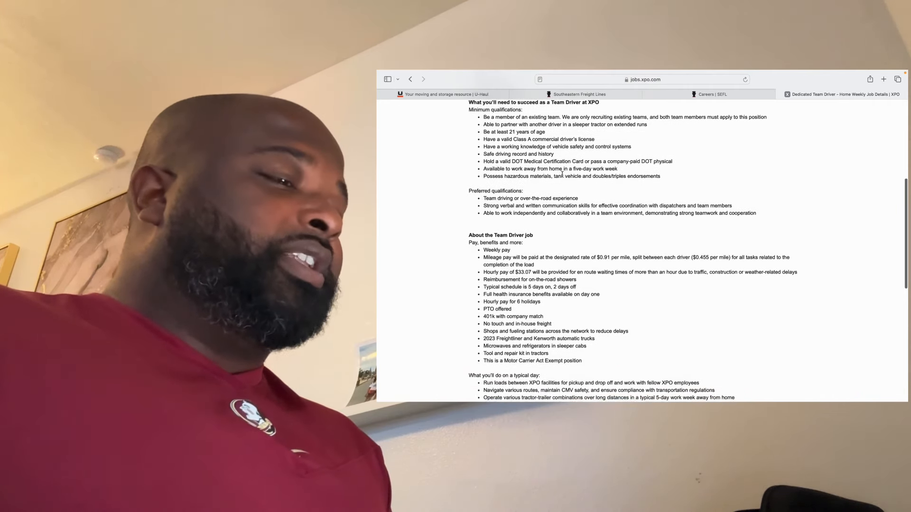
scroll(down, 3)
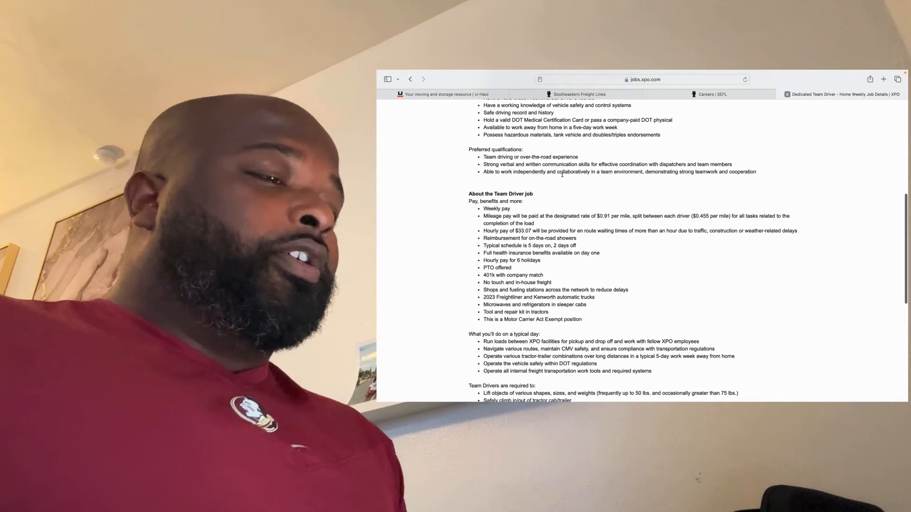
scroll(down, 3)
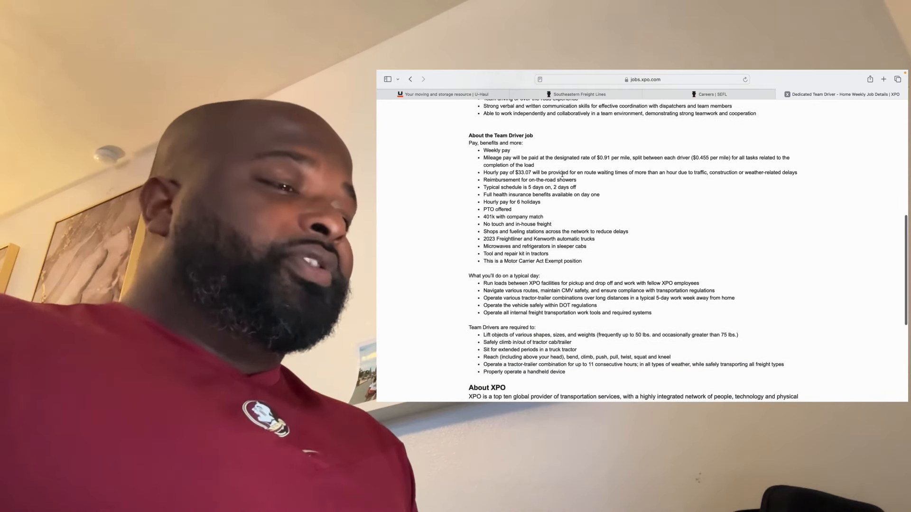
scroll(down, 3)
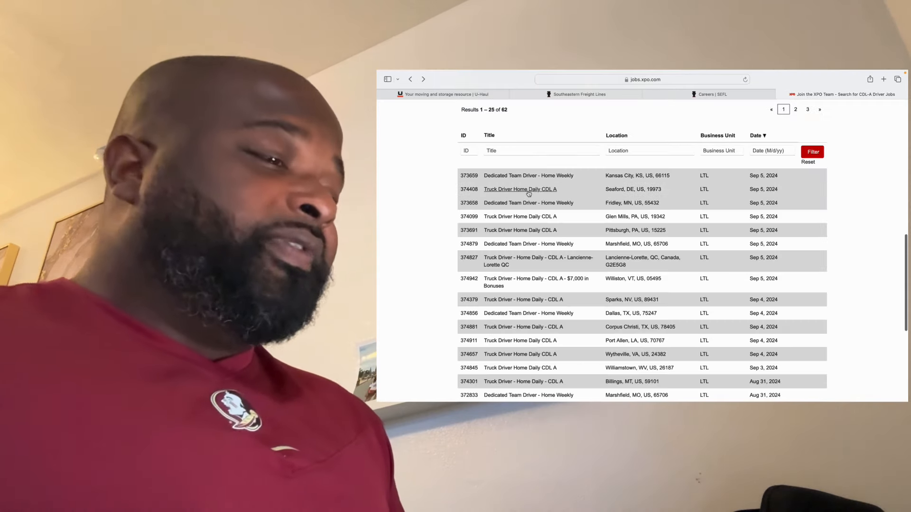
click(520, 189)
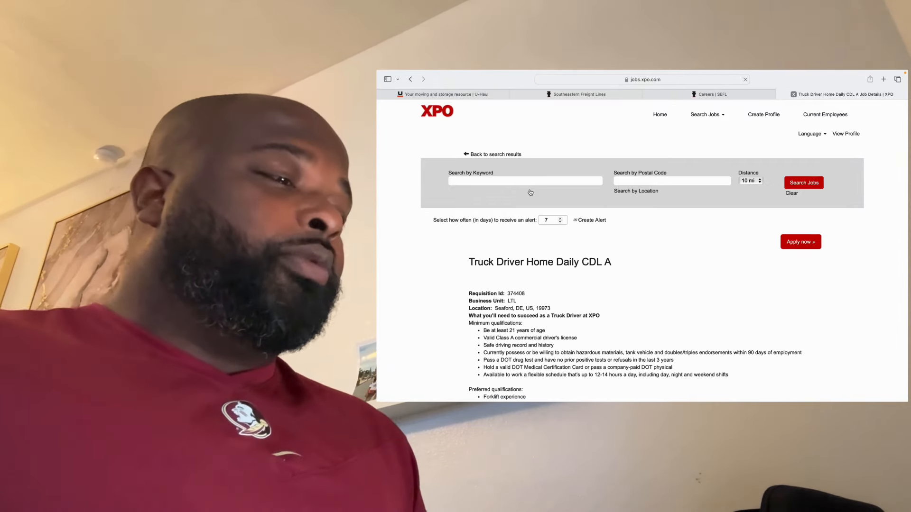
scroll(down, 3)
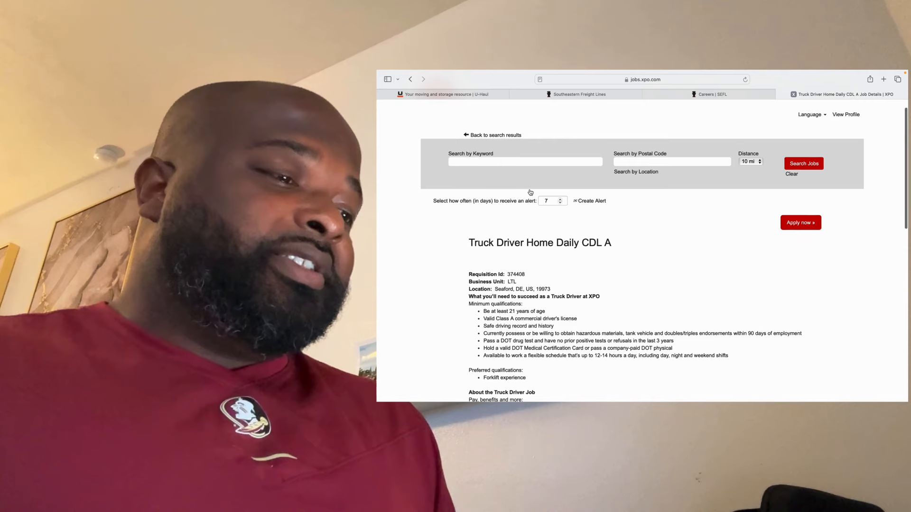
scroll(down, 3)
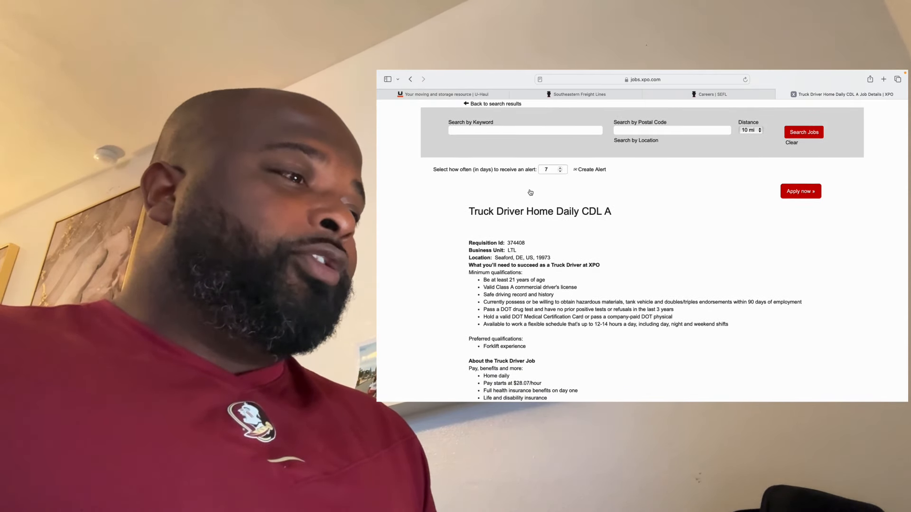
scroll(down, 3)
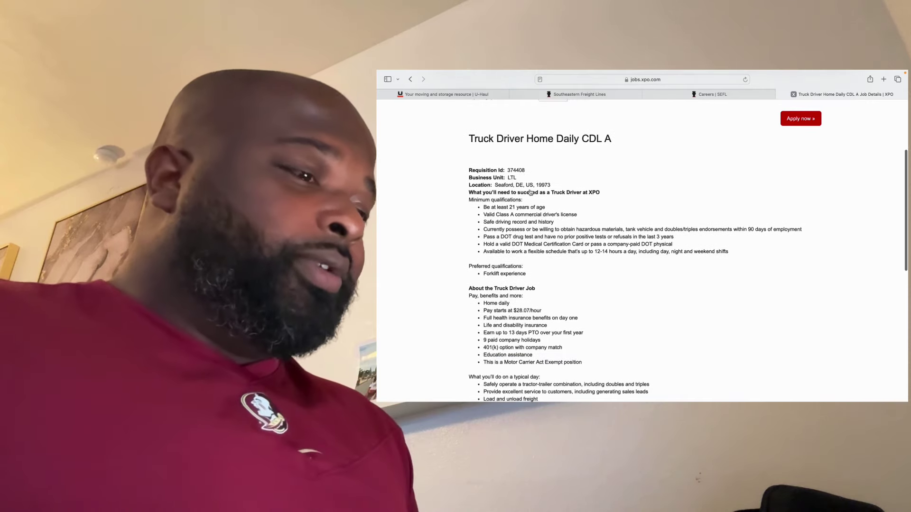
scroll(down, 3)
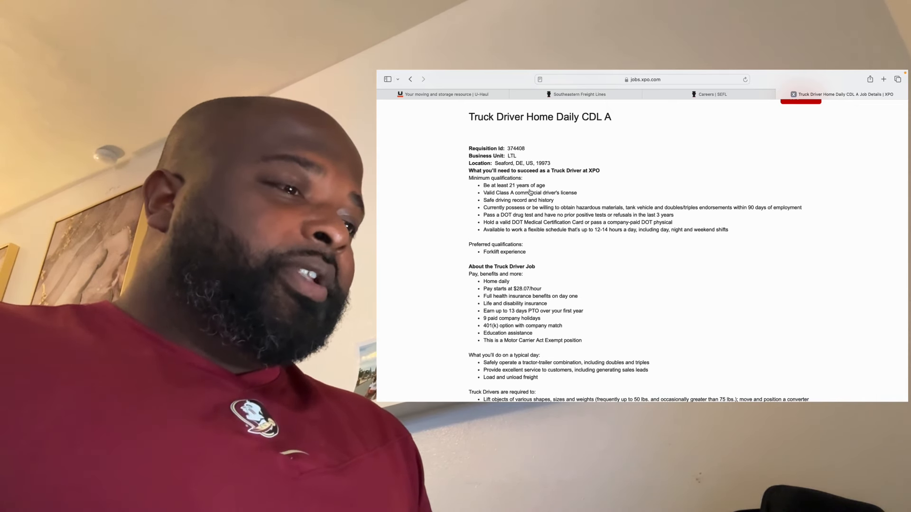
scroll(down, 3)
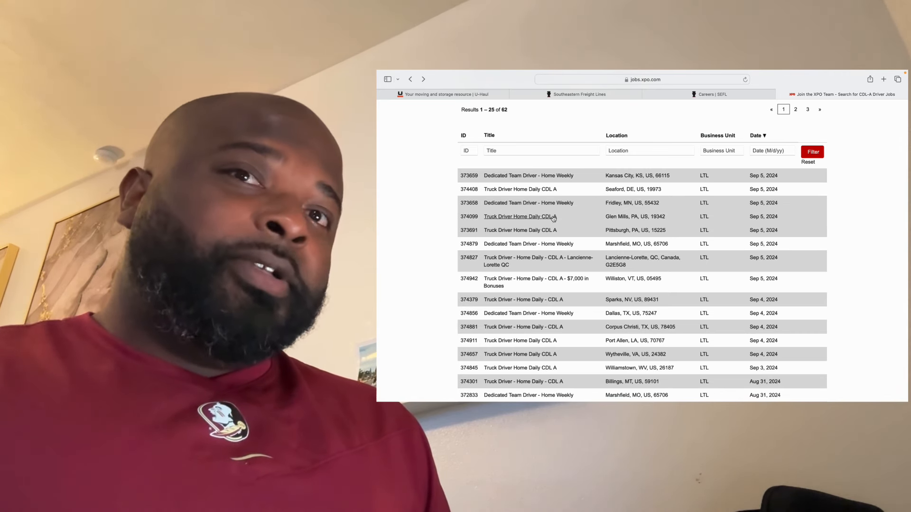
Review the Glen Mills, PA truck driver posting's details and return to the results
click(519, 217)
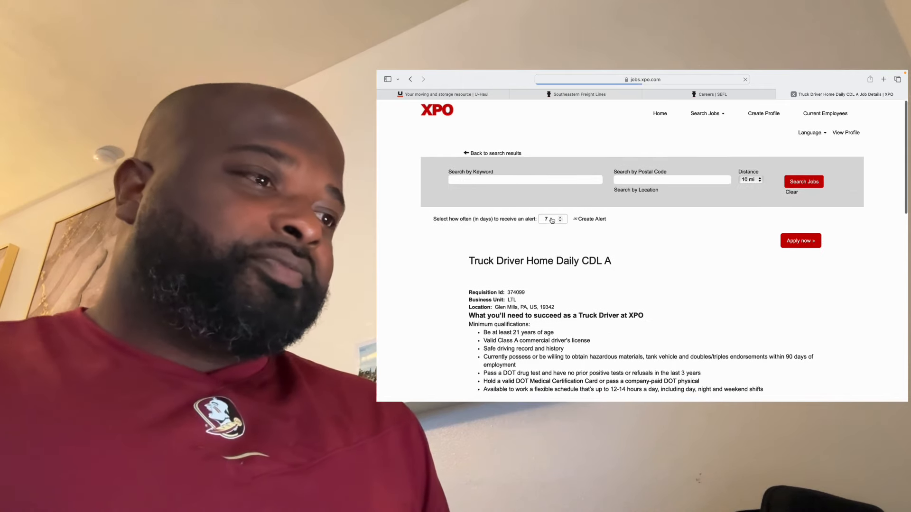
scroll(down, 3)
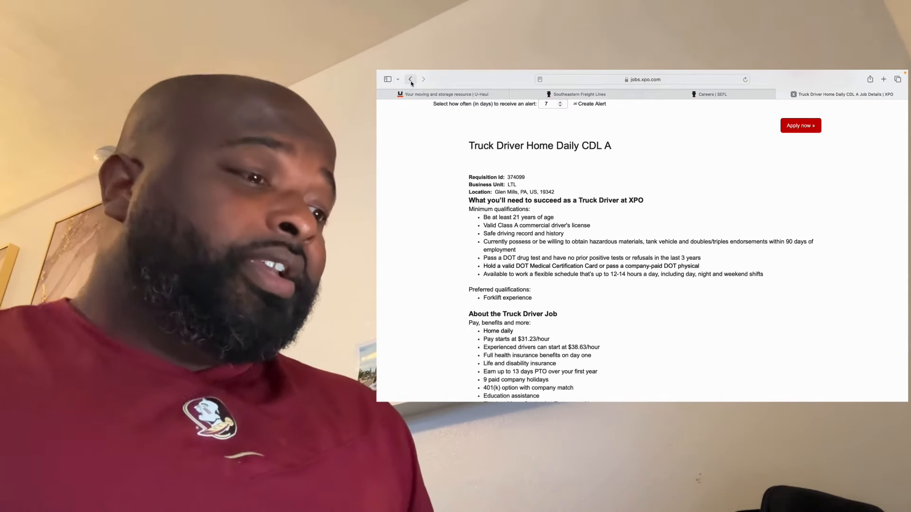
click(410, 79)
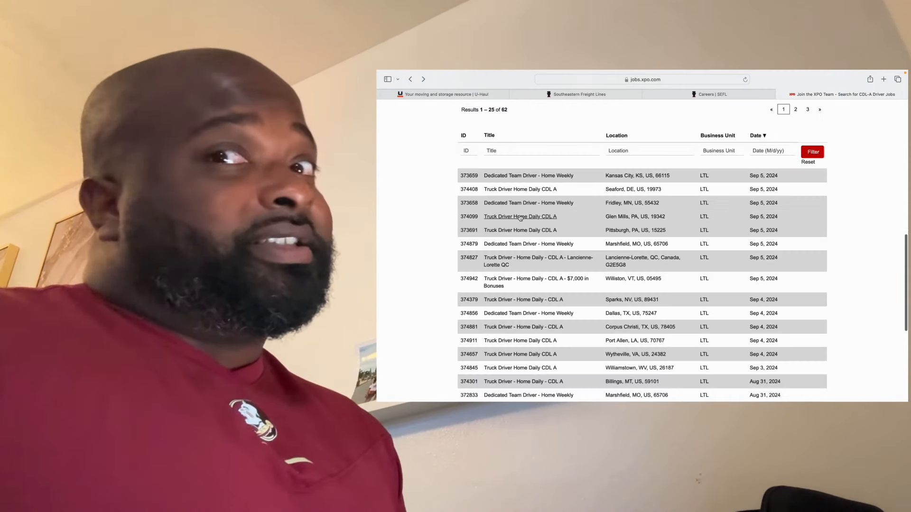
Review the Pittsburgh, PA Home Daily CDL A job's requirements and $27.40/hour starting pay
click(520, 230)
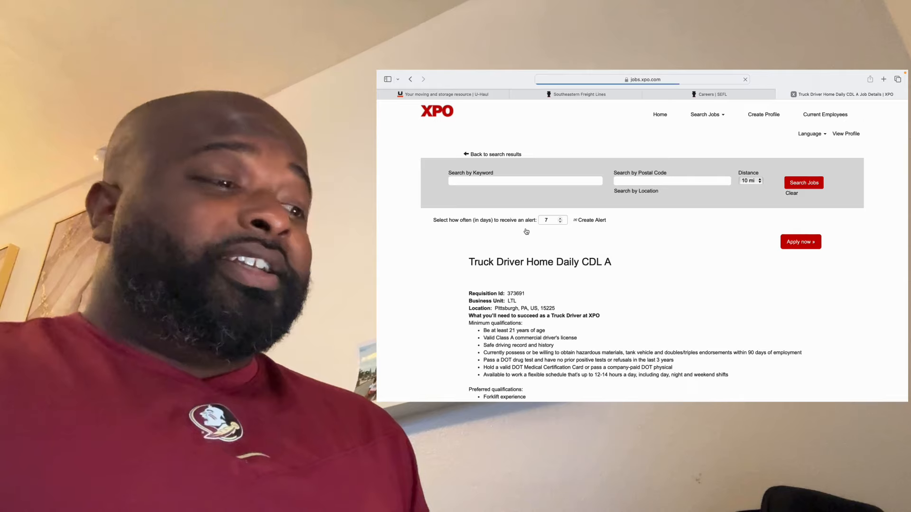
scroll(down, 3)
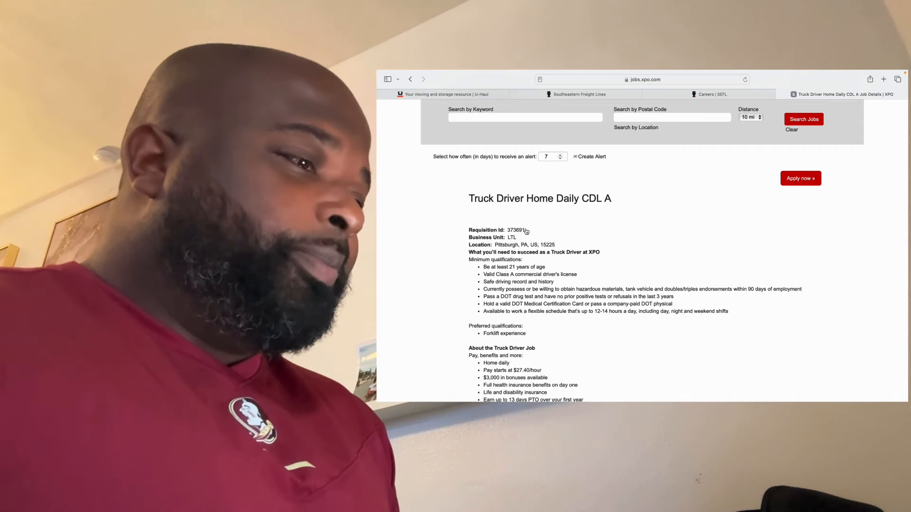
scroll(down, 3)
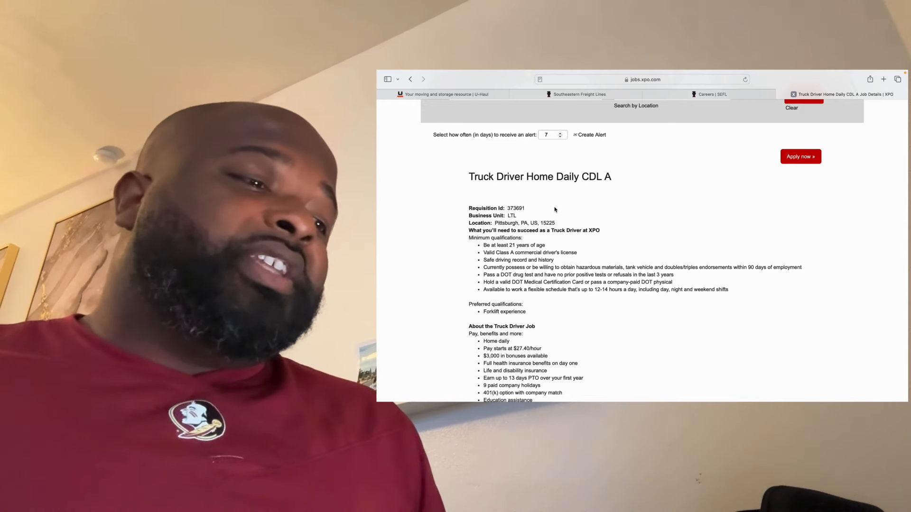
scroll(down, 3)
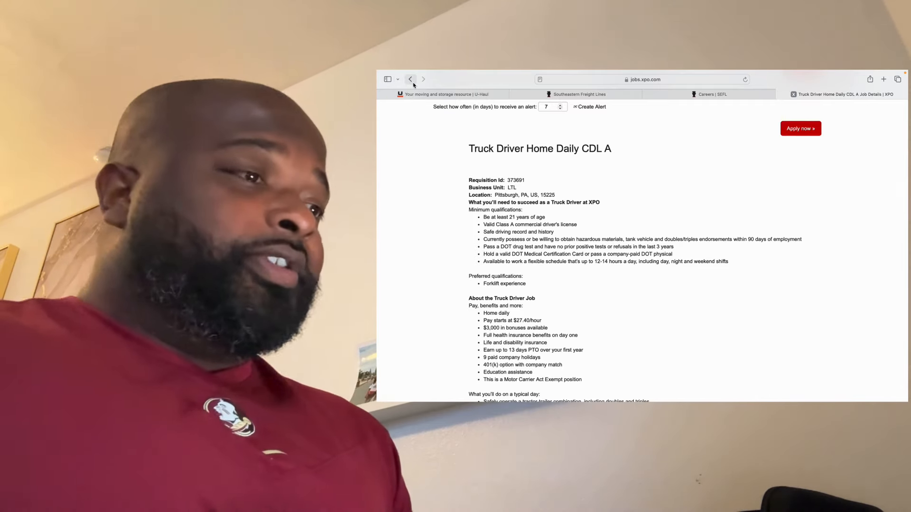
mouse_move(410, 79)
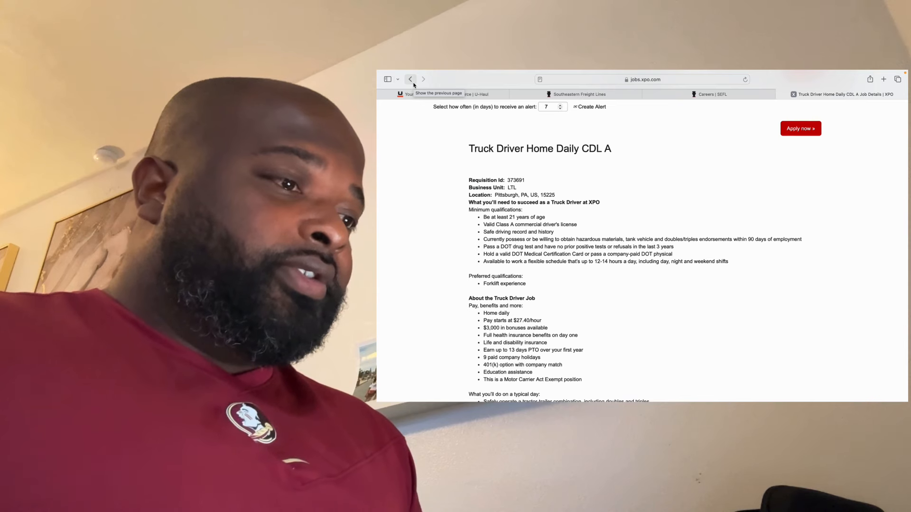
Review the Lancienne-Lorette QC posting, then the Williston, VT $7,000-bonus job with $34.71/hour pay
click(410, 79)
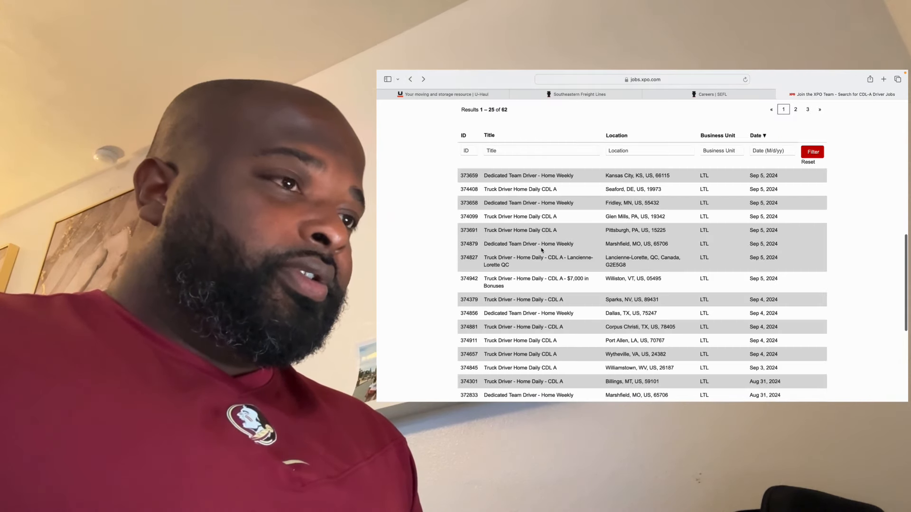
mouse_move(554, 258)
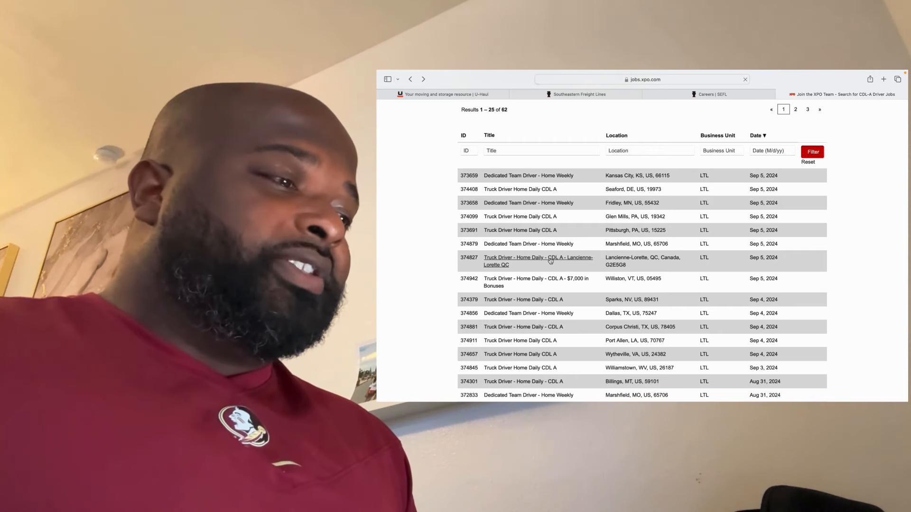
click(538, 261)
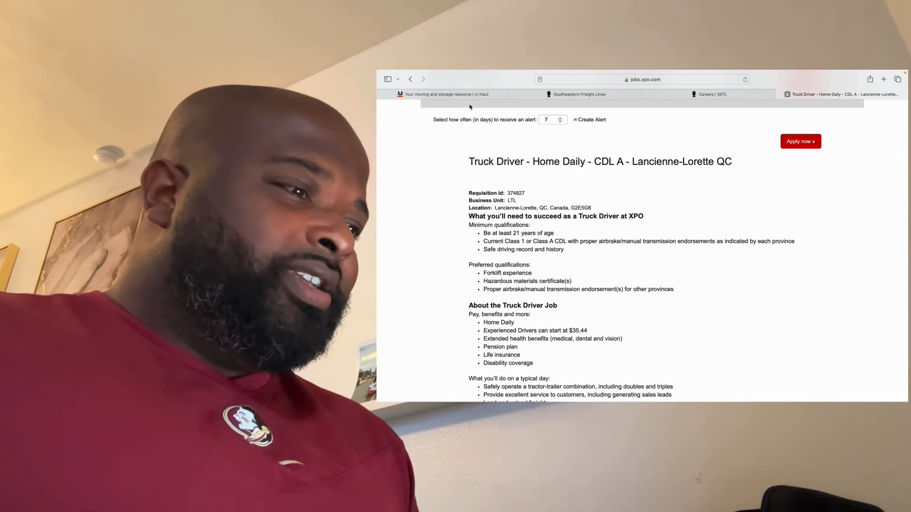
click(410, 79)
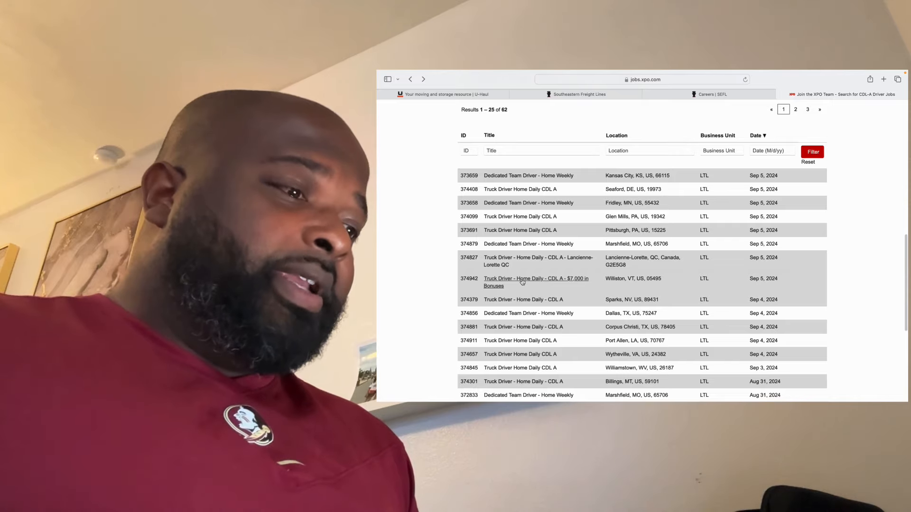
click(521, 279)
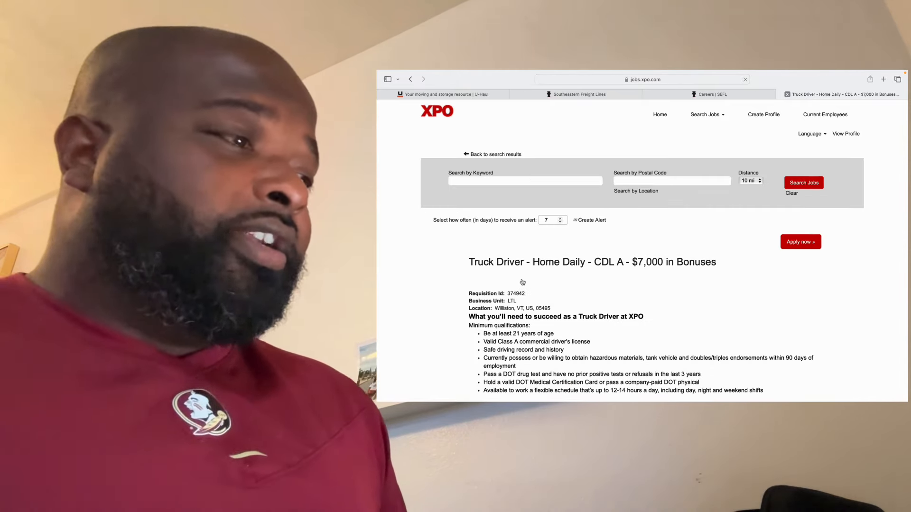
scroll(down, 3)
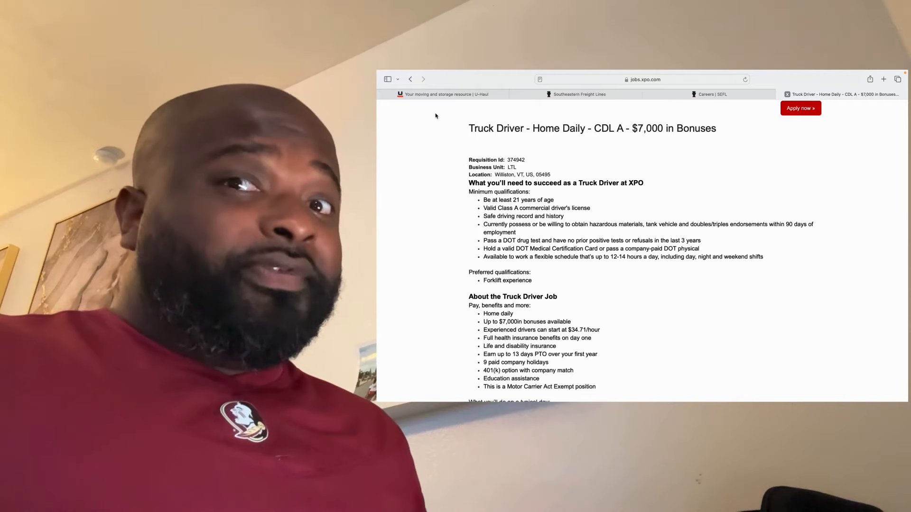
Return to the results and review the Dallas, TX team driver job's details
click(410, 79)
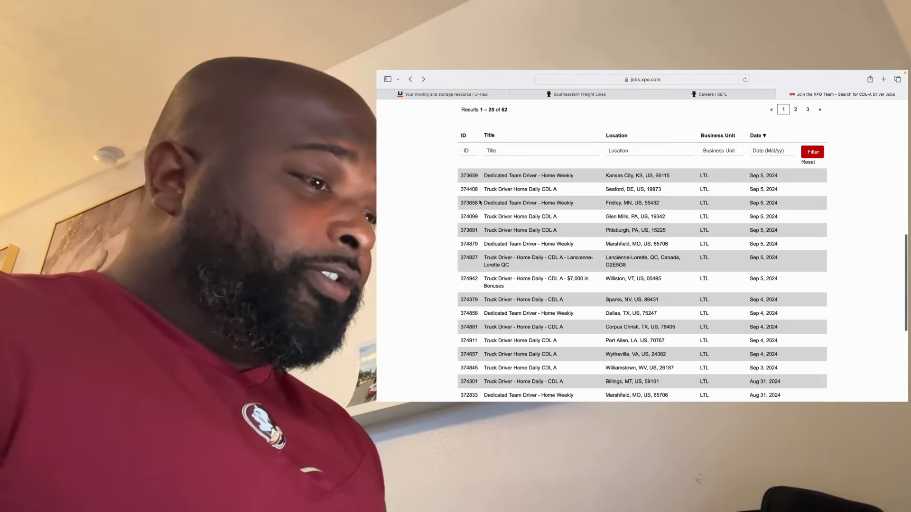
scroll(down, 3)
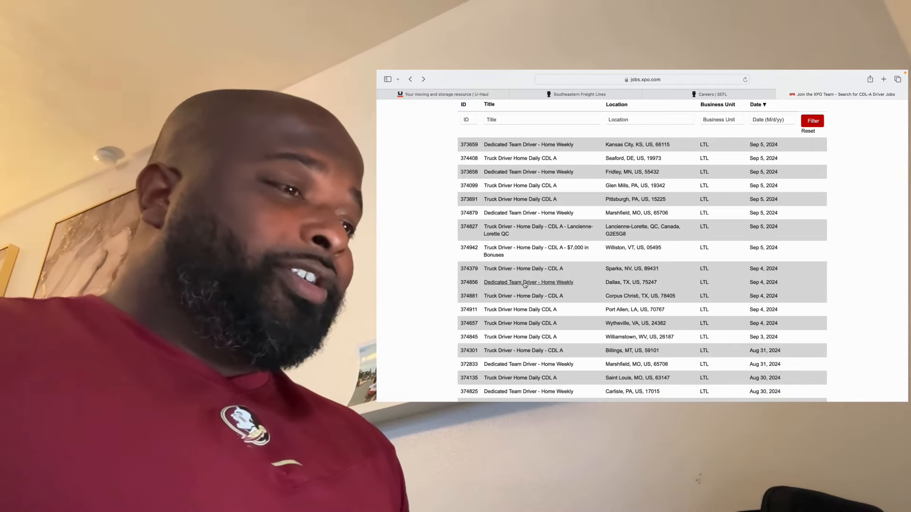
click(528, 282)
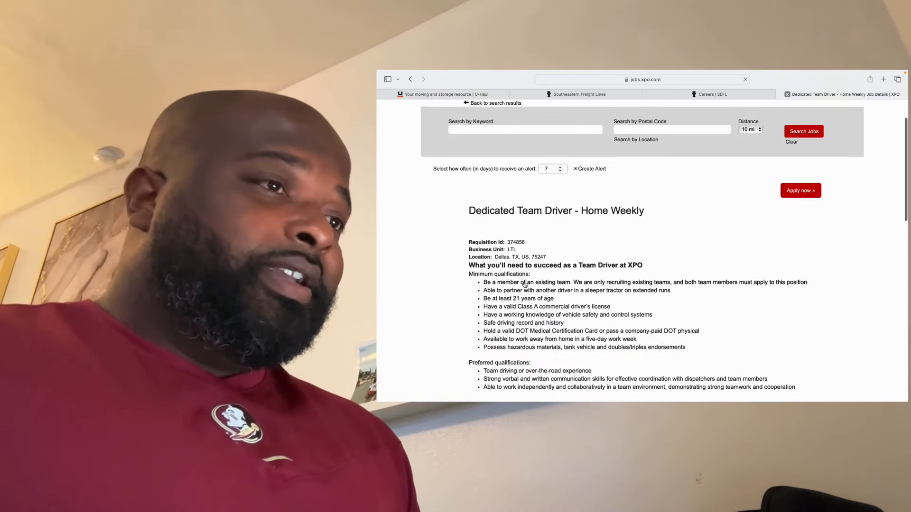
scroll(down, 3)
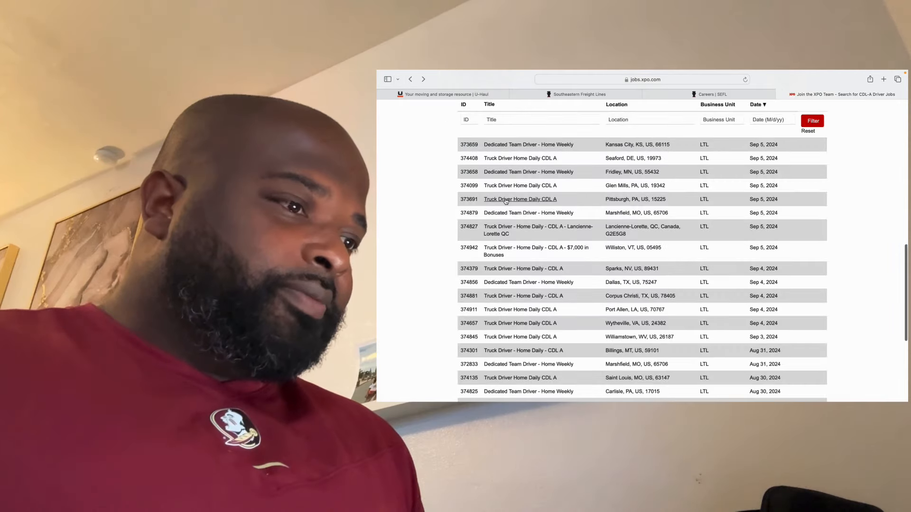
scroll(down, 3)
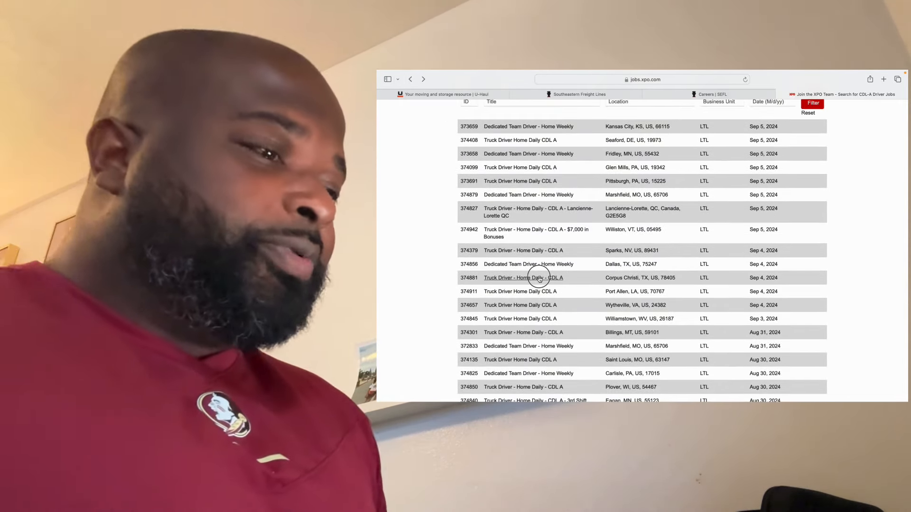
Review the Corpus Christi, TX and Port Allen, LA truck driver postings' requirements and pay
click(538, 278)
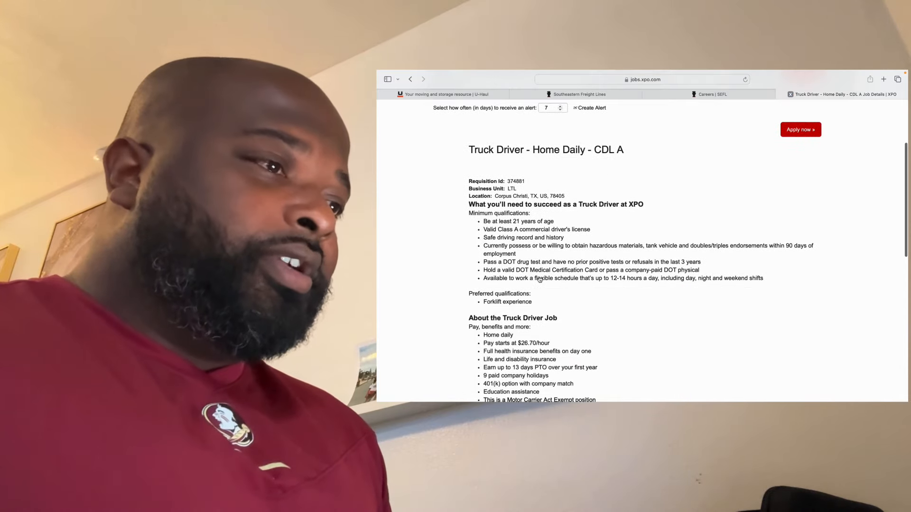
scroll(down, 3)
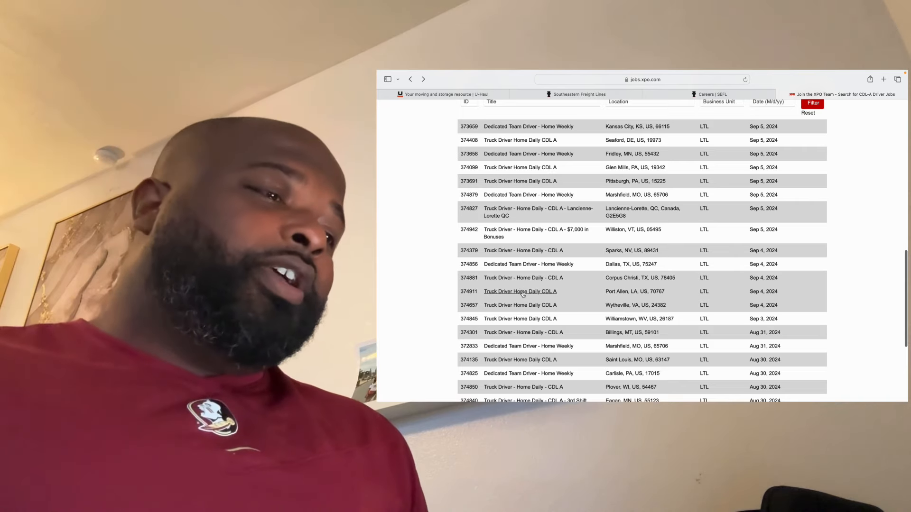
click(520, 292)
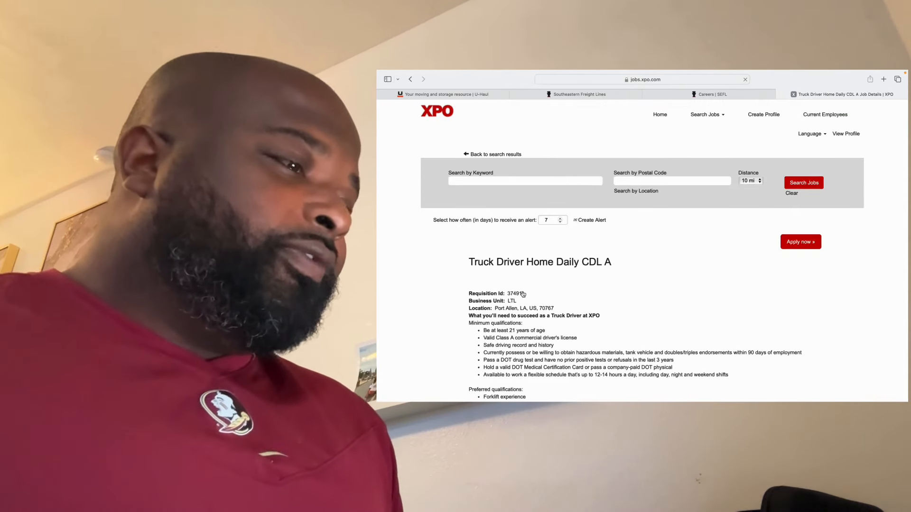
scroll(down, 3)
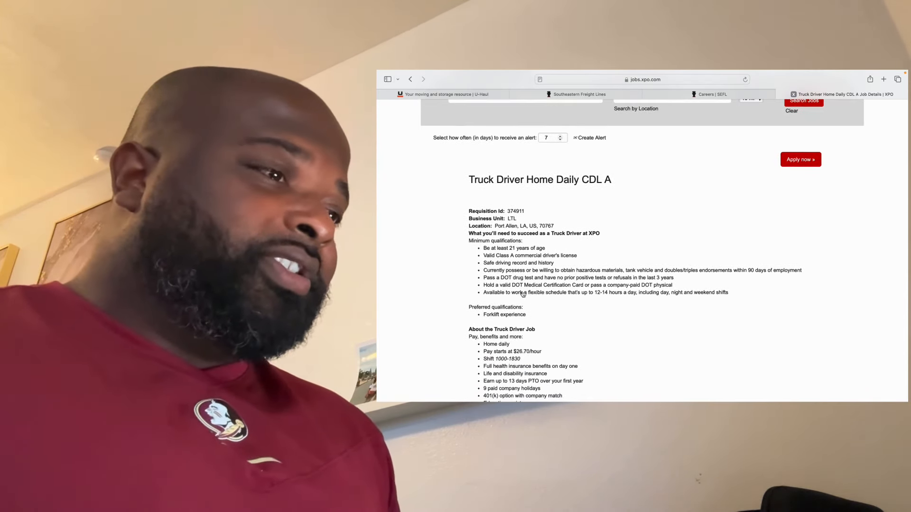
scroll(down, 3)
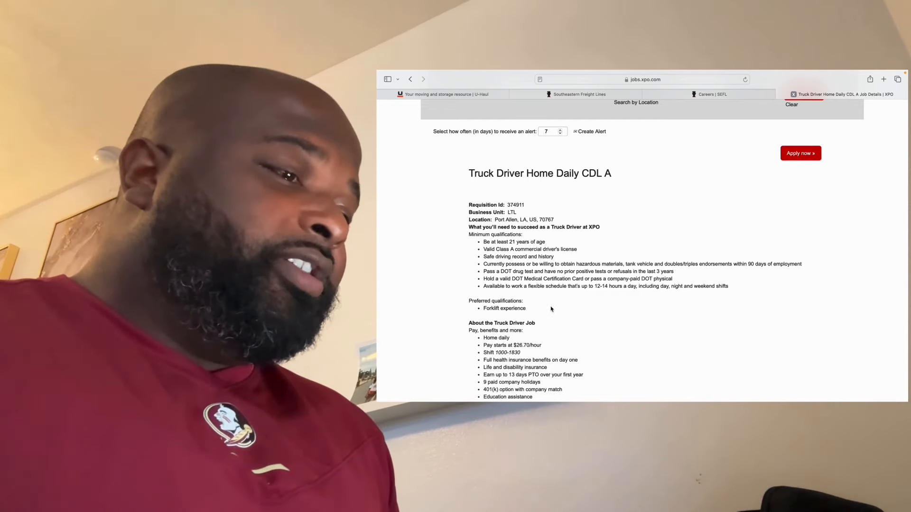
scroll(down, 3)
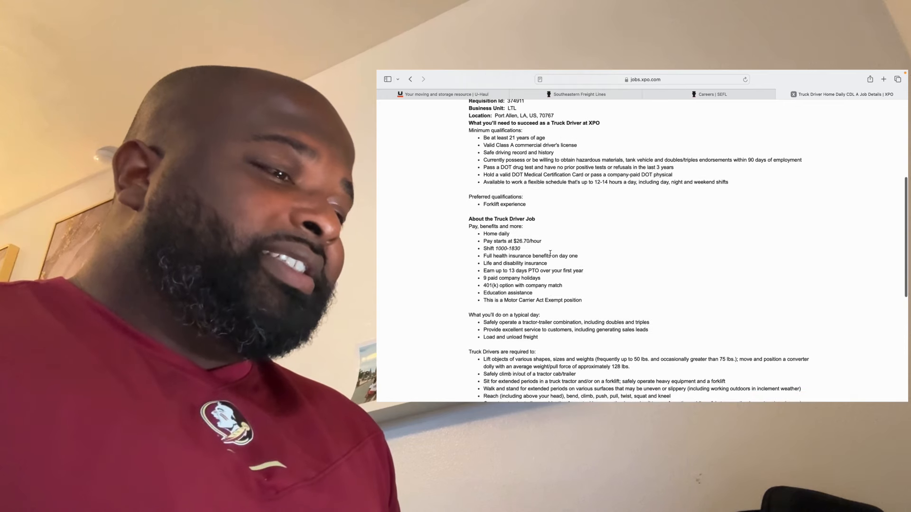
scroll(down, 3)
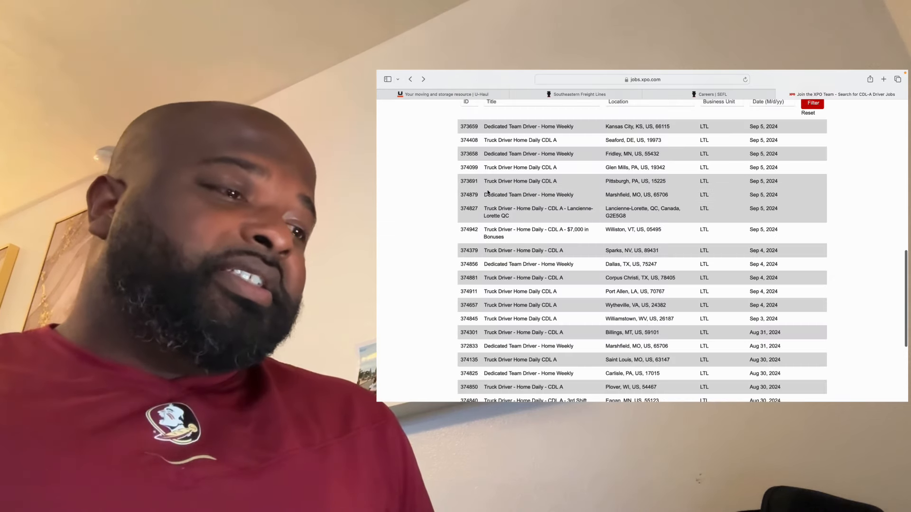
scroll(down, 3)
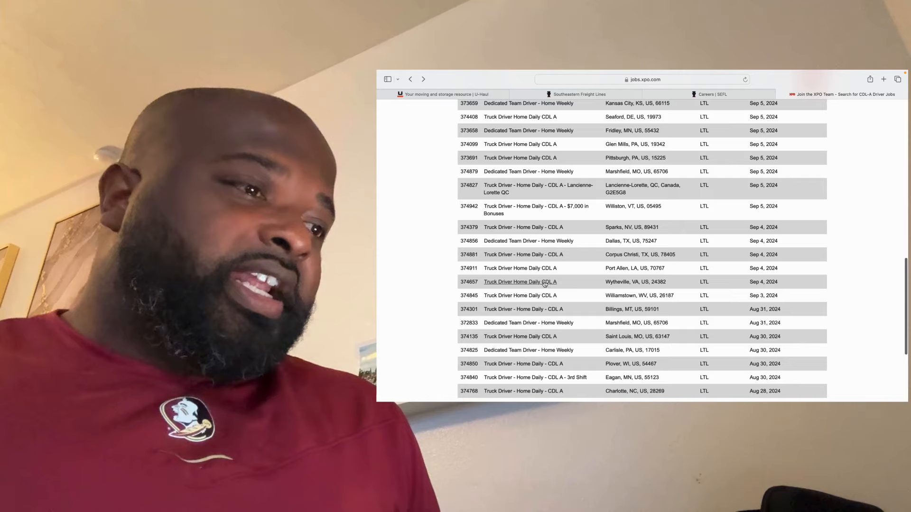
Review the Wytheville, VA and Saint Louis, MO truck driver postings, returning to the results after each
click(520, 281)
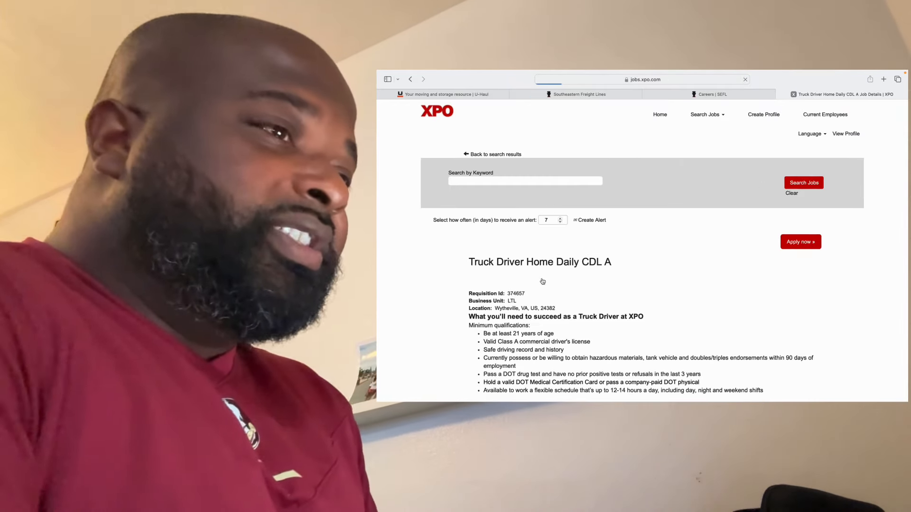
scroll(down, 3)
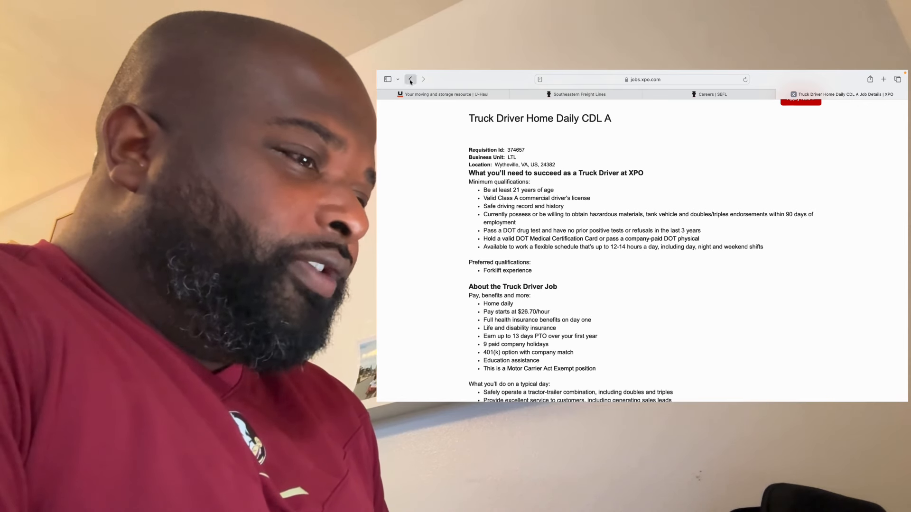
click(410, 79)
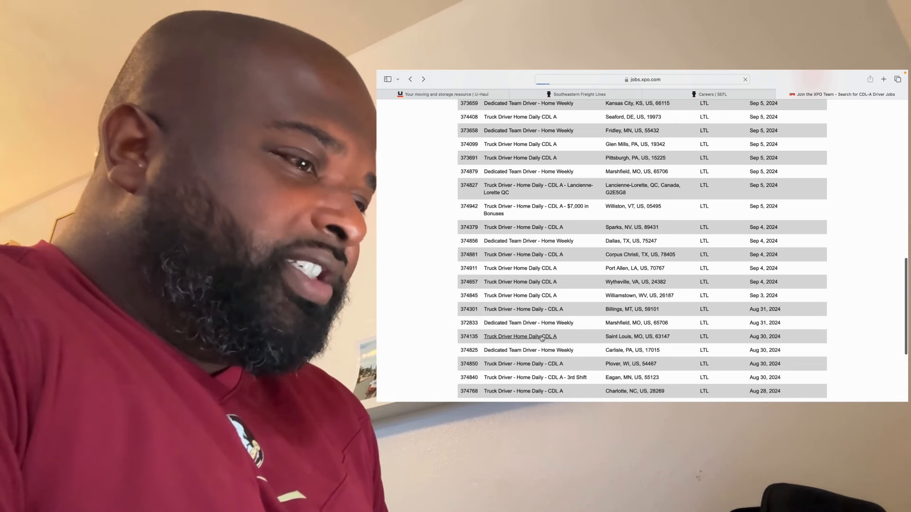
click(520, 336)
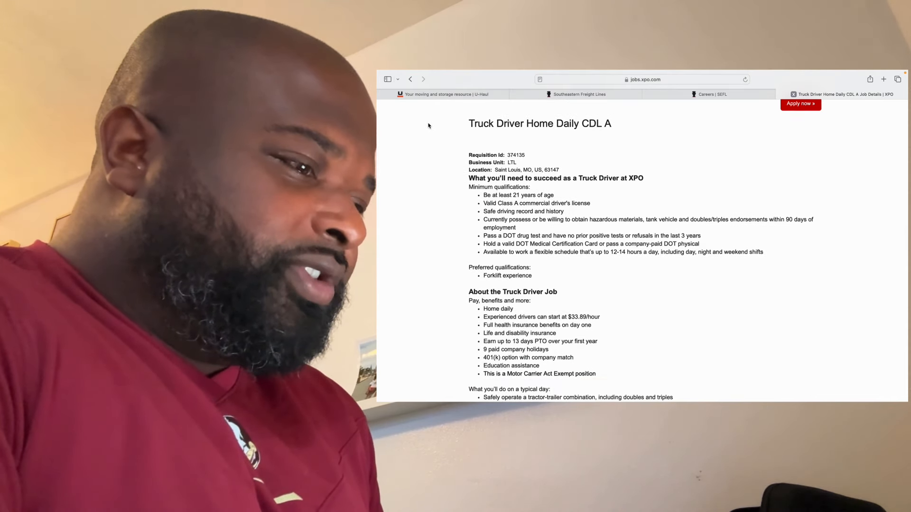
click(410, 79)
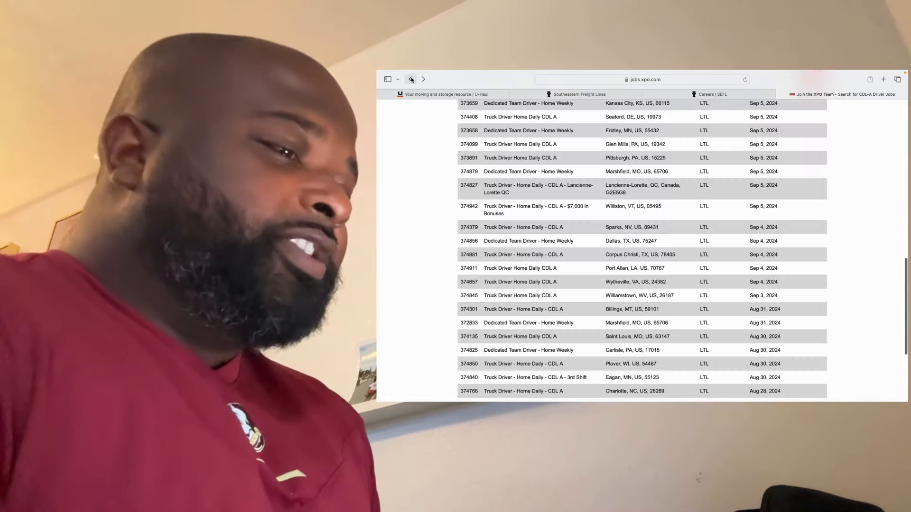
scroll(down, 3)
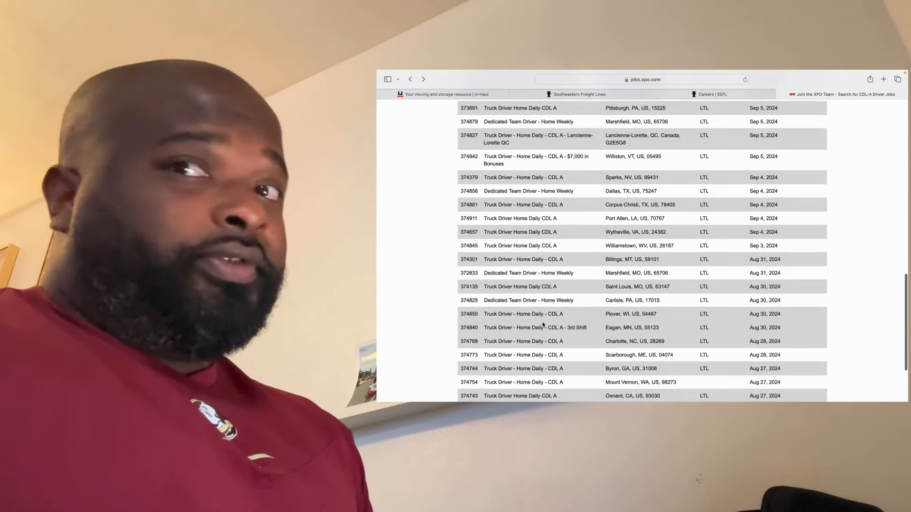
Review the Charlotte, NC ($27.40/hour) and Byron, GA ($26.70/hour) postings, finishing page 1's 25 listings
click(524, 340)
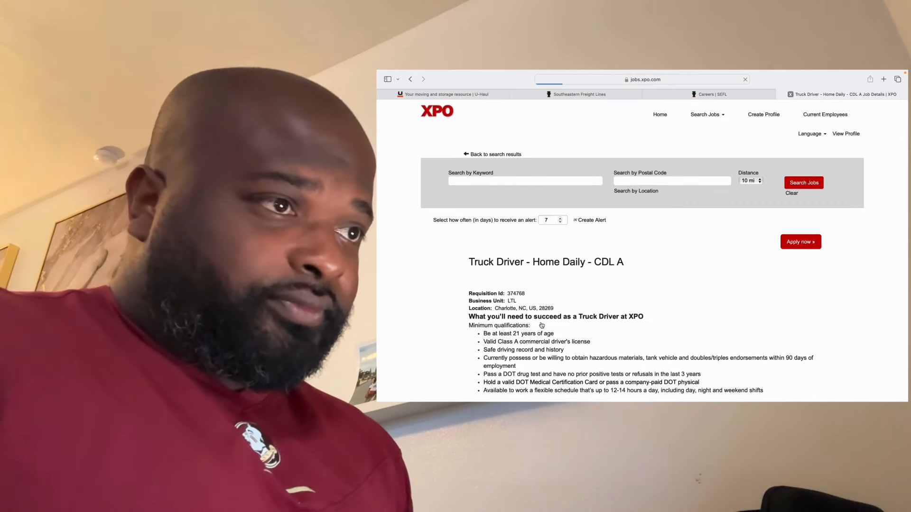
scroll(down, 3)
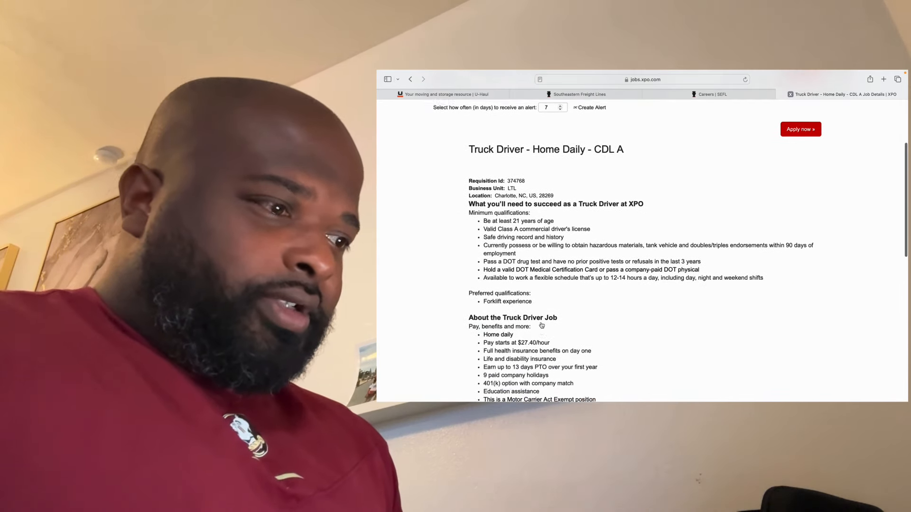
scroll(down, 3)
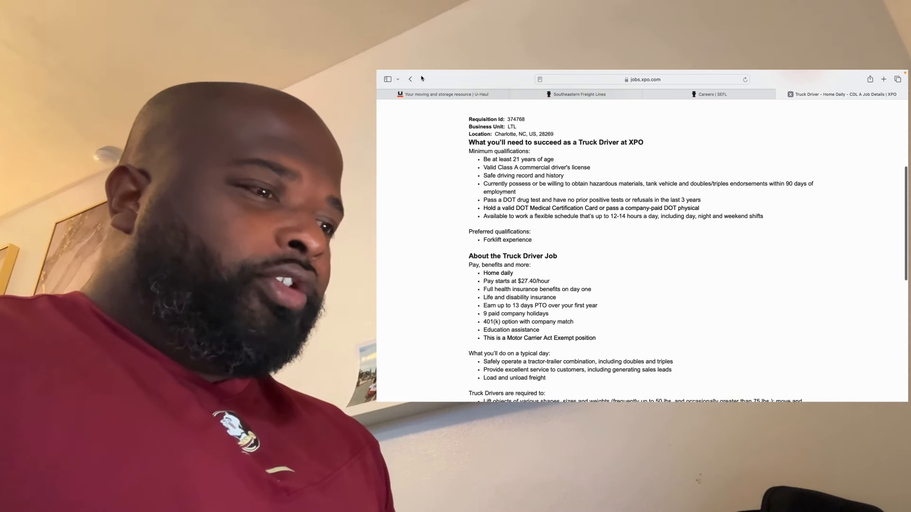
click(410, 80)
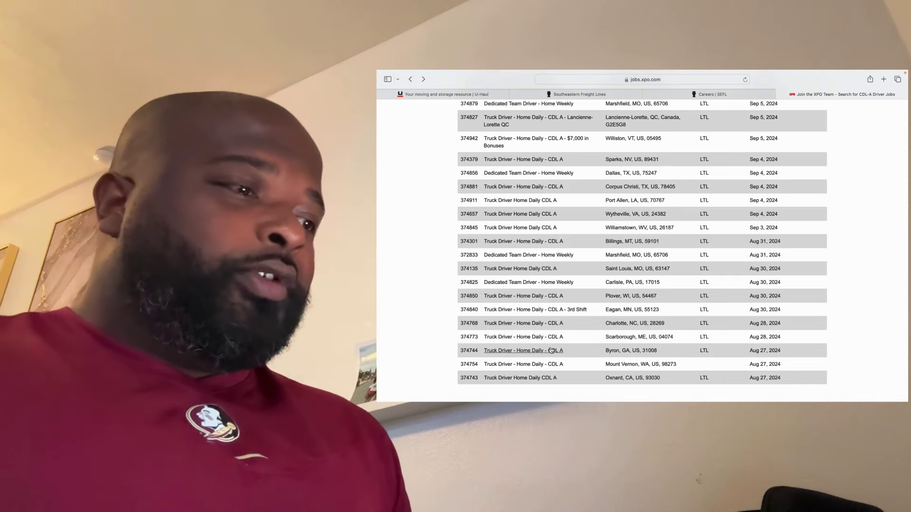
click(523, 351)
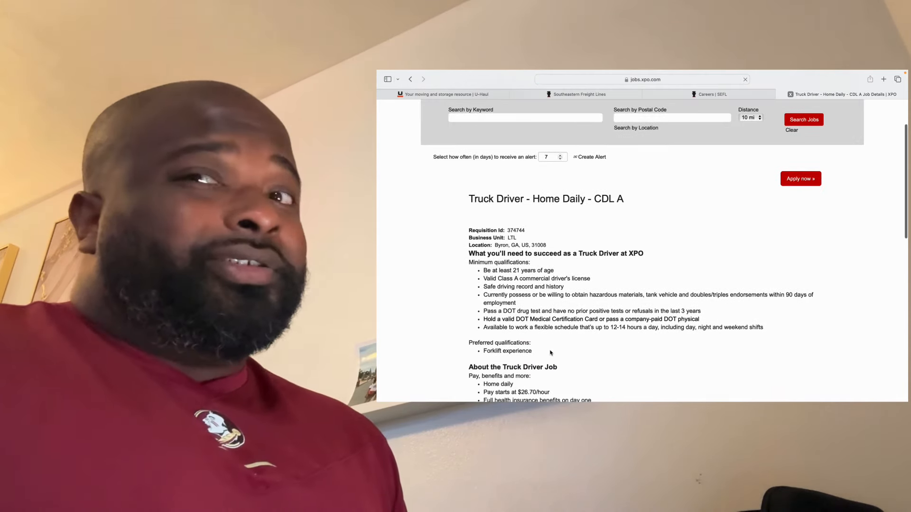
scroll(down, 3)
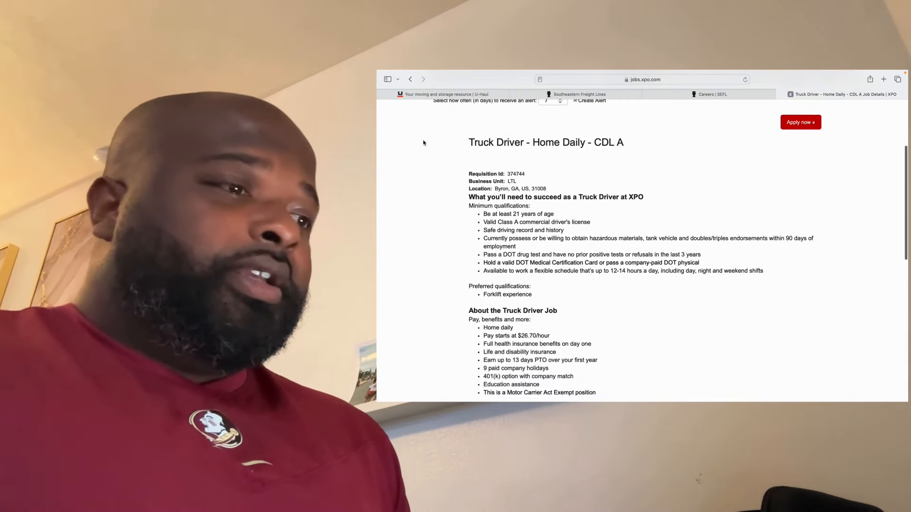
click(410, 80)
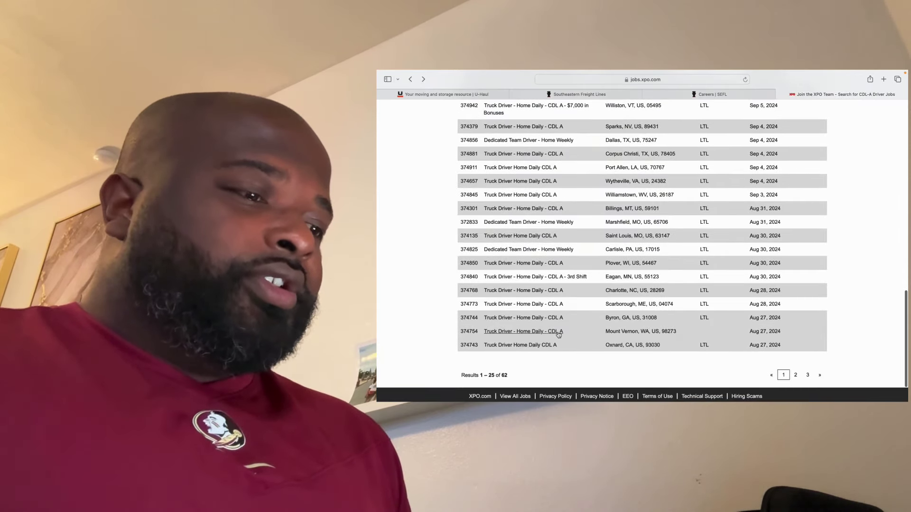
Go to results page 2, listings 26–50 of 62, starting with North Huntingdon, PA
click(523, 331)
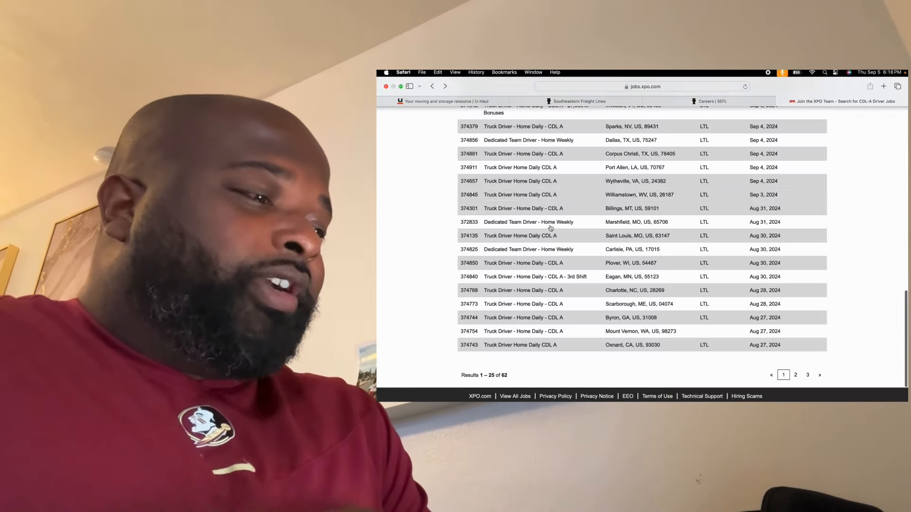
scroll(down, 3)
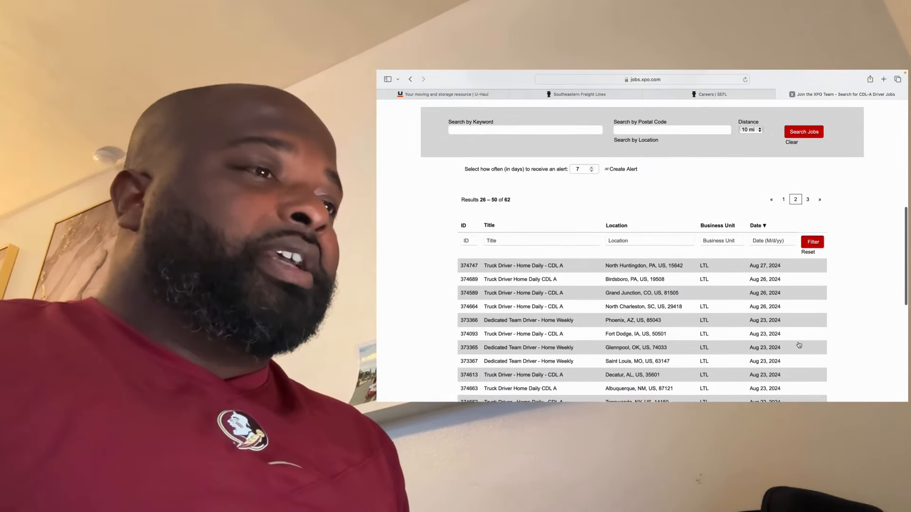
Review the North Huntingdon, PA and North Charleston, SC postings and return to the page-2 results
scroll(down, 3)
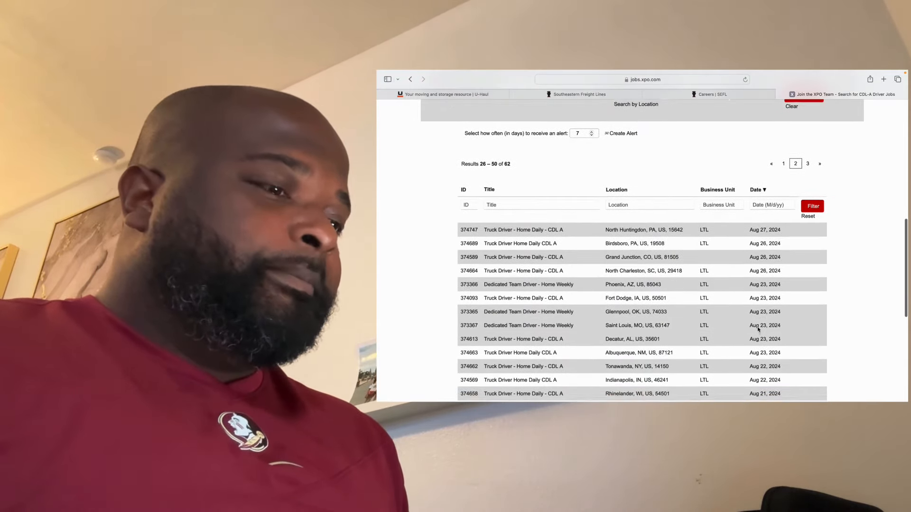
click(522, 230)
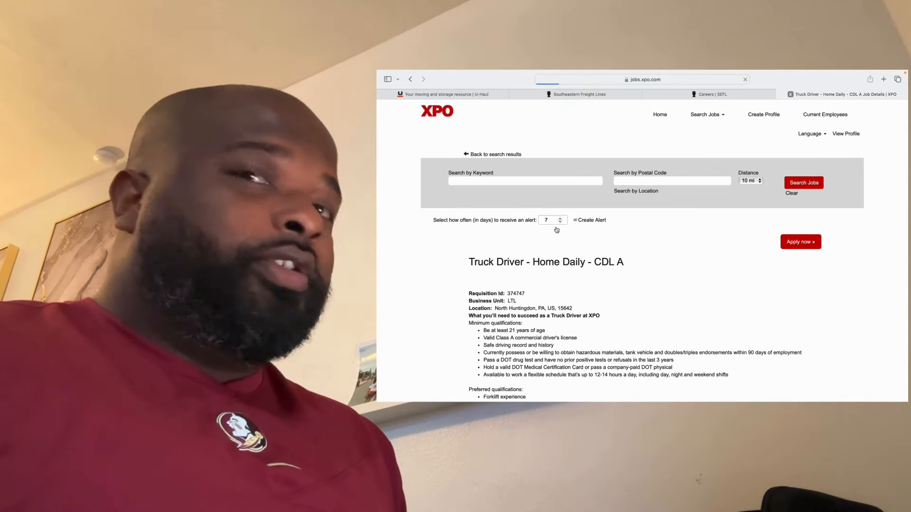
scroll(down, 3)
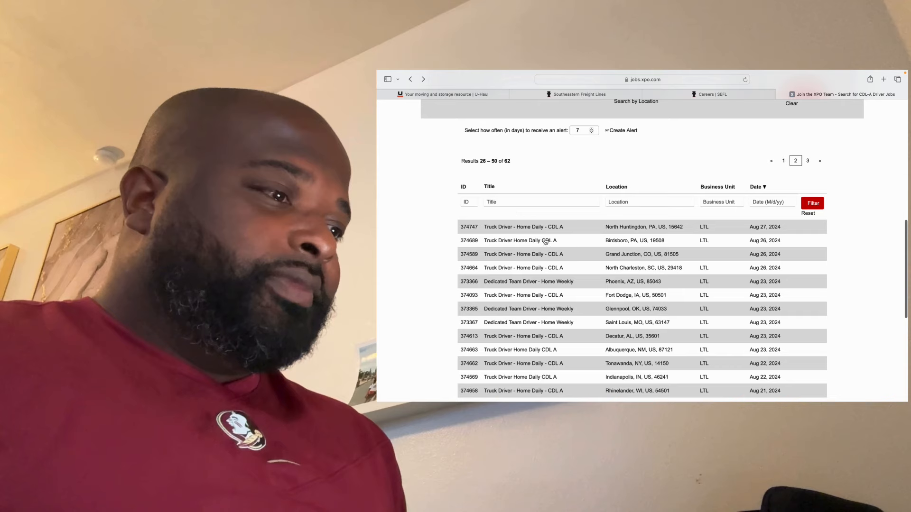
click(524, 267)
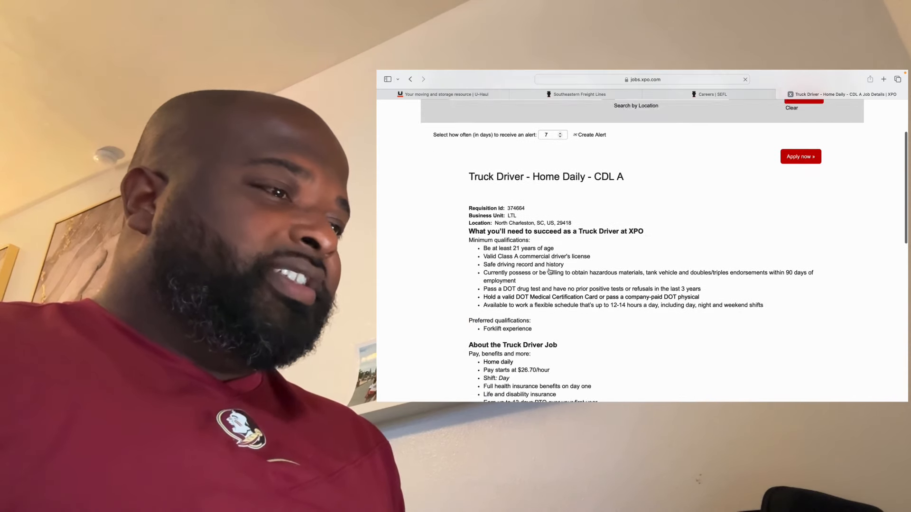
scroll(down, 3)
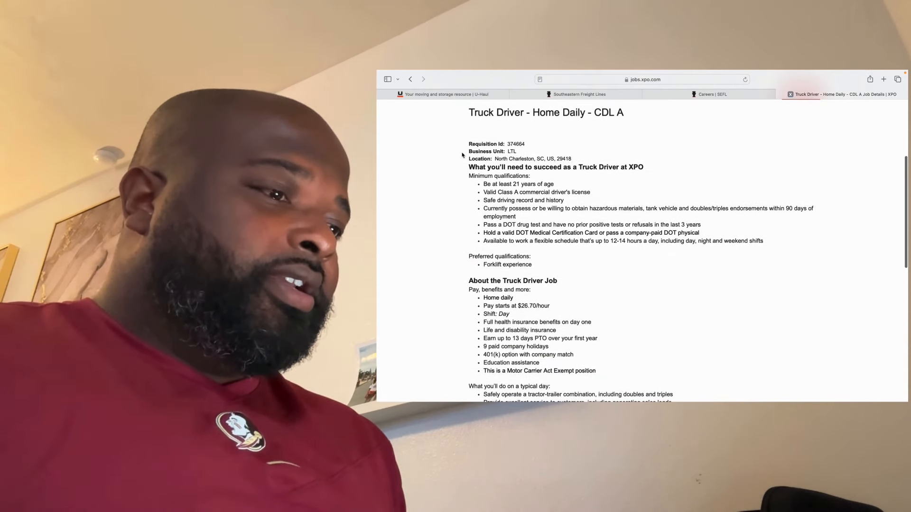
click(410, 79)
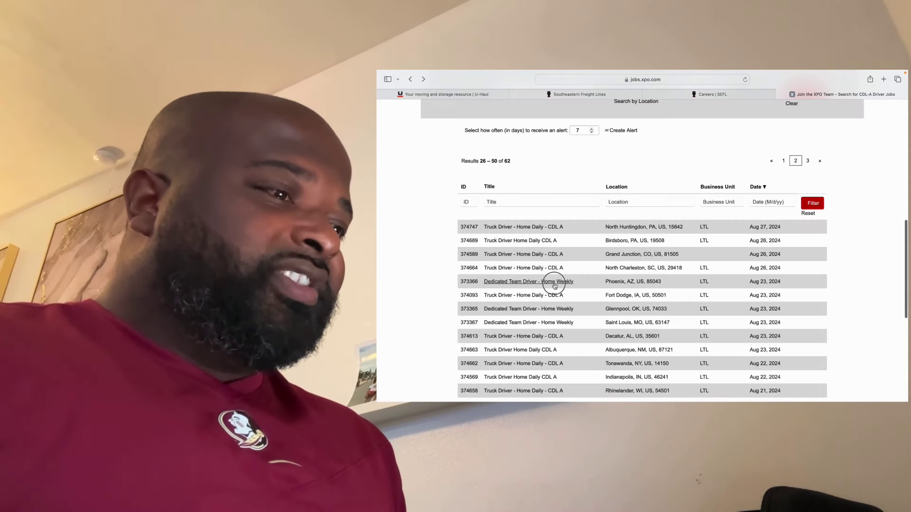
Review the Phoenix, AZ team driver and Decatur, AL truck driver postings' details
click(528, 281)
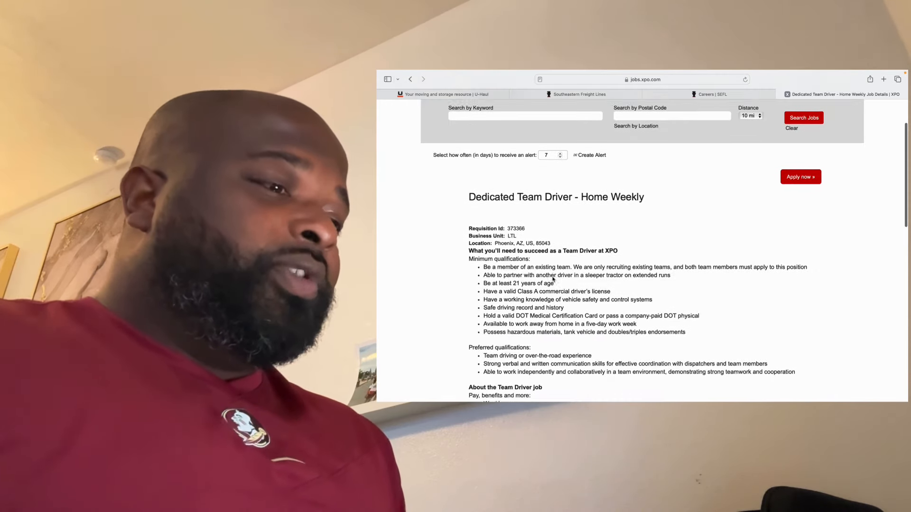
scroll(down, 3)
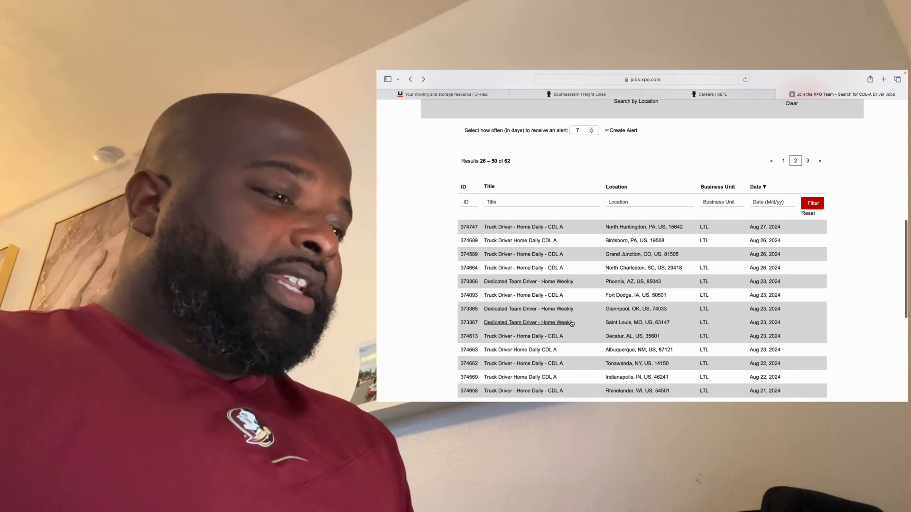
click(523, 336)
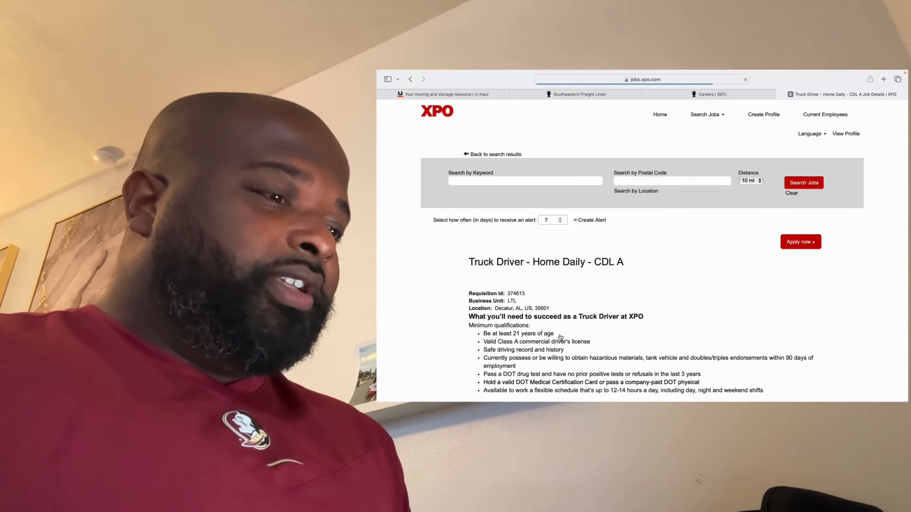
scroll(down, 3)
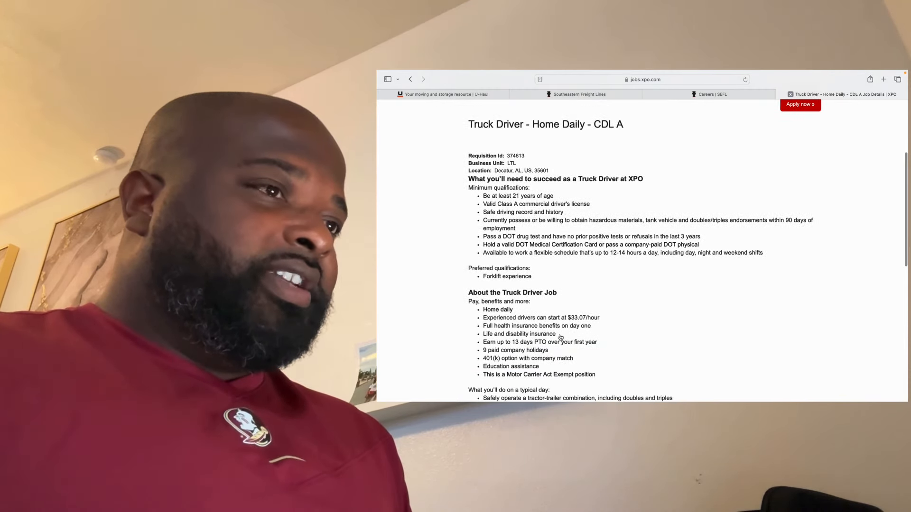
scroll(down, 3)
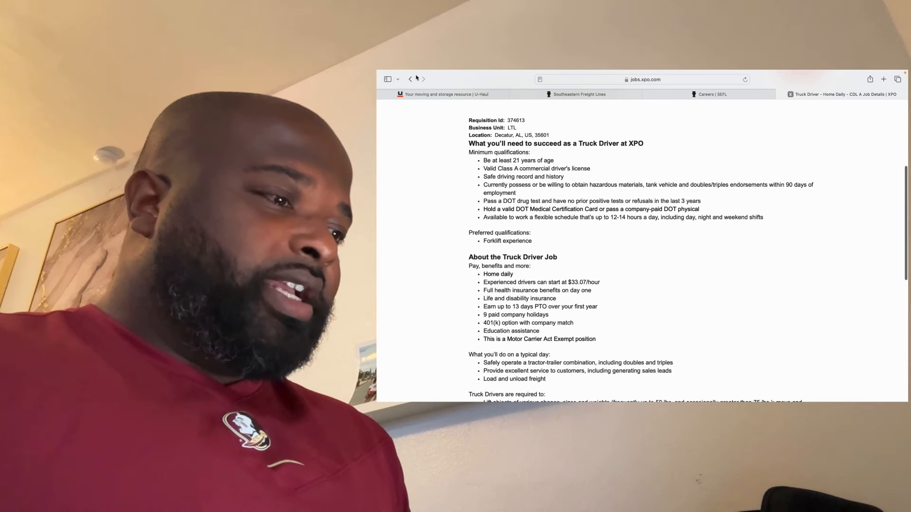
click(410, 80)
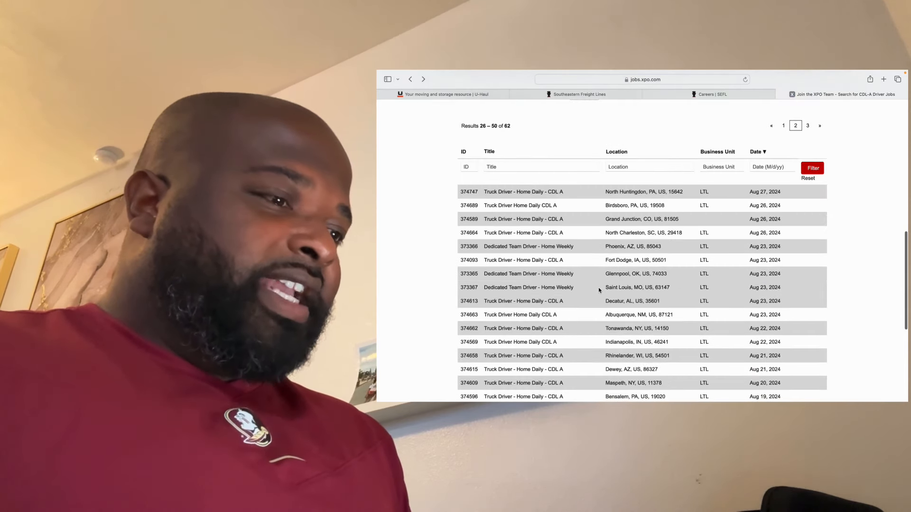
scroll(down, 3)
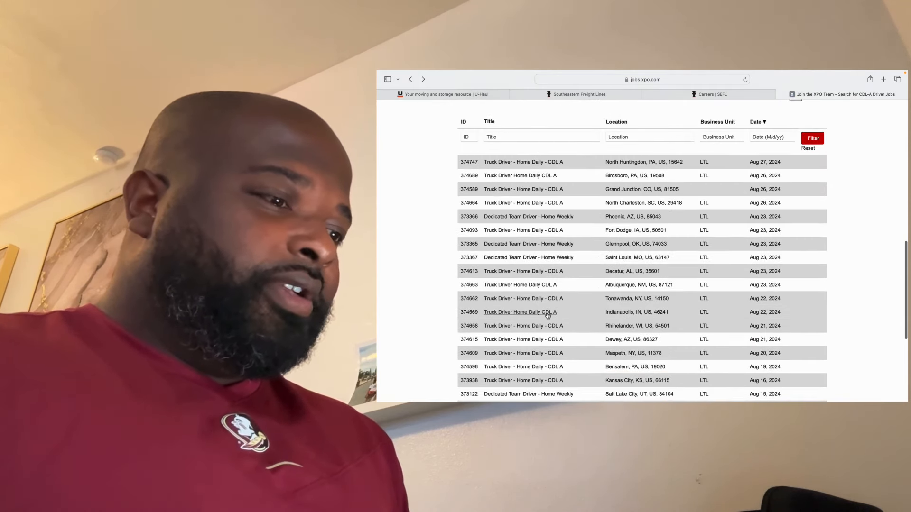
Review the Indianapolis, IN and Sherman, TX postings, reaching results page 3, listings 51–62
click(520, 313)
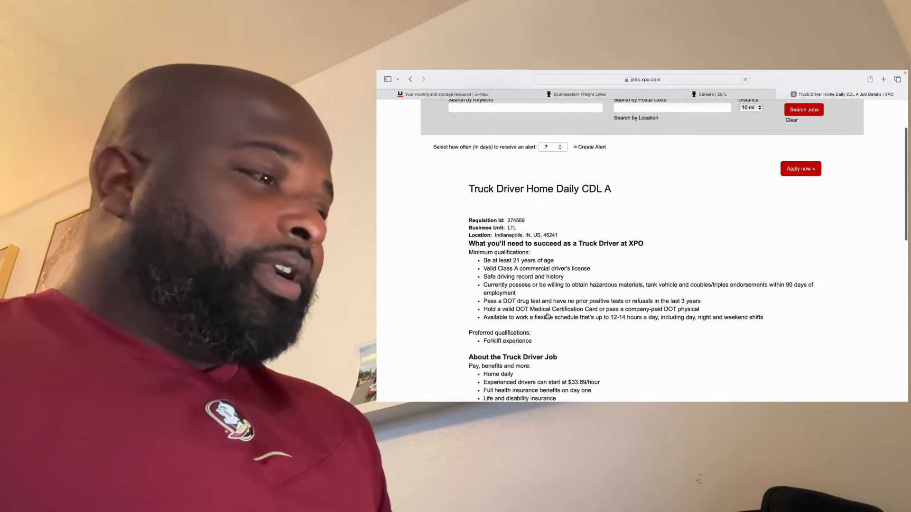
scroll(down, 3)
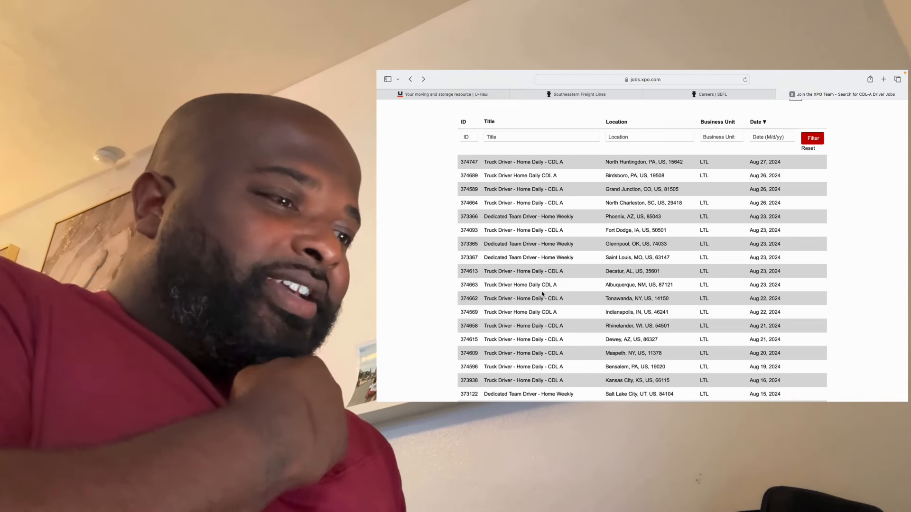
scroll(down, 3)
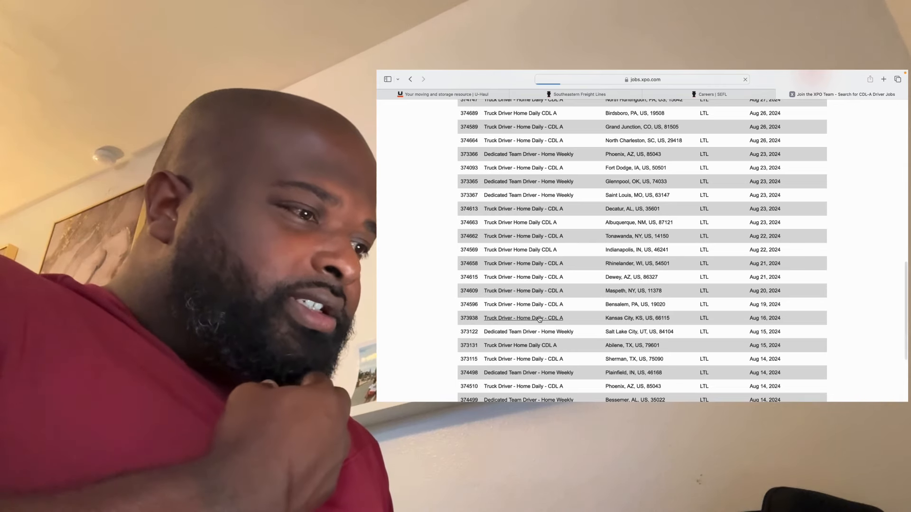
click(524, 317)
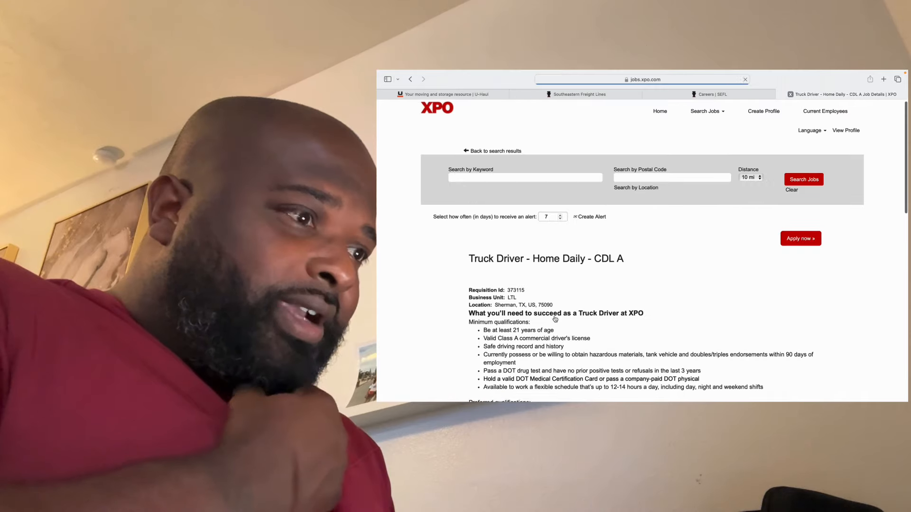
scroll(down, 3)
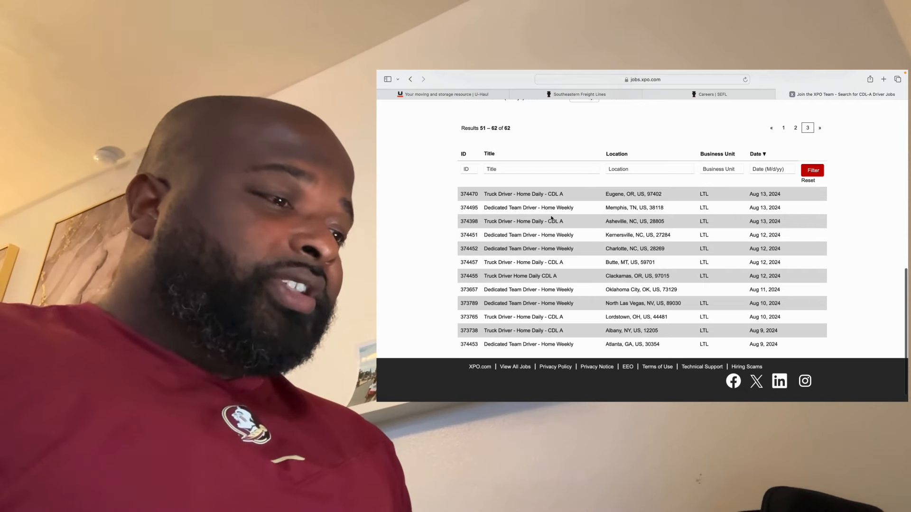
Review the Asheville, NC and Lordstown, OH page-3 truck driver postings
click(523, 221)
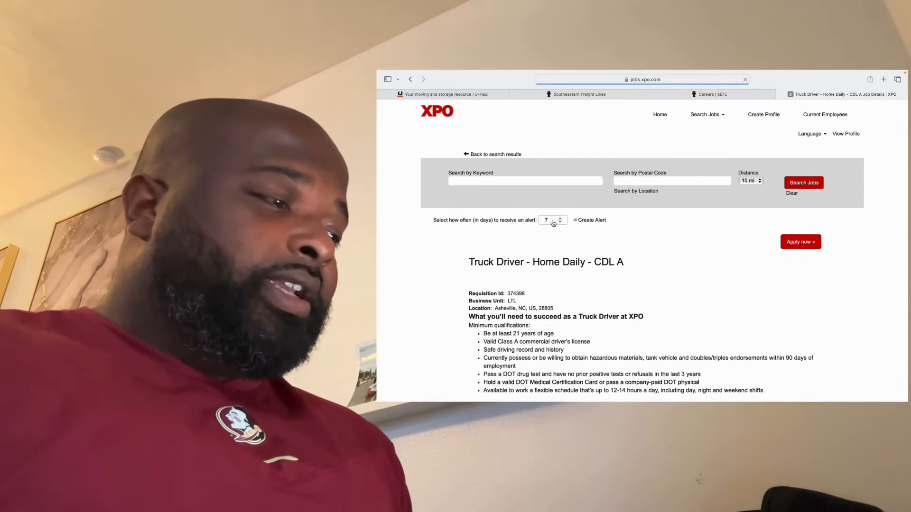
scroll(down, 3)
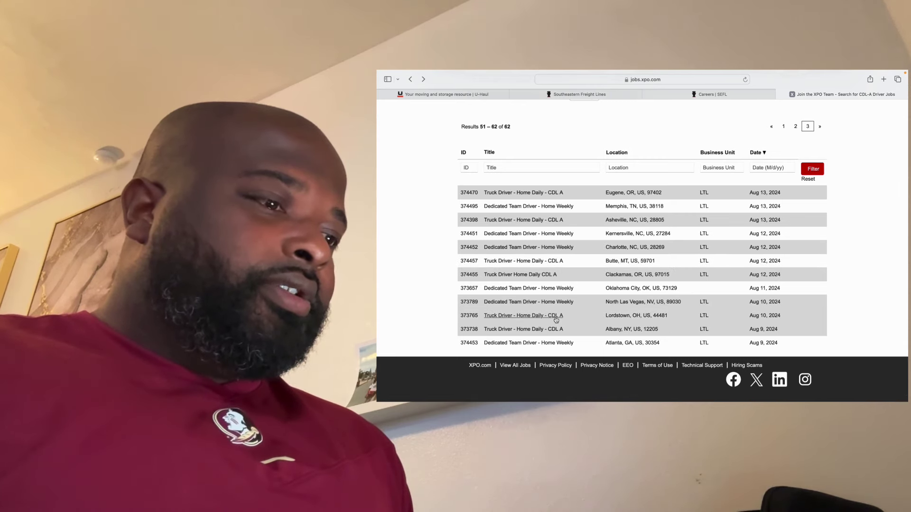
click(524, 315)
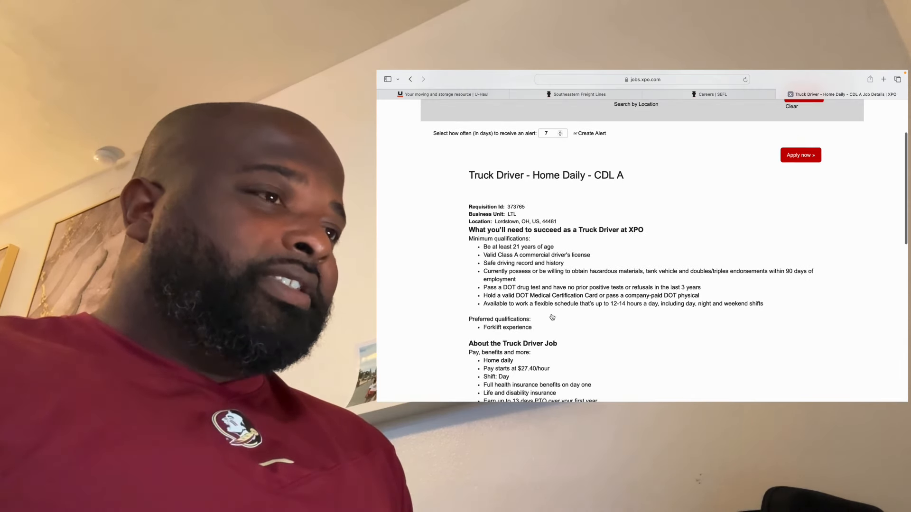
Review the Albany, NY CDL A posting's requirements and $31.23–$38.63 hourly pay range
click(410, 79)
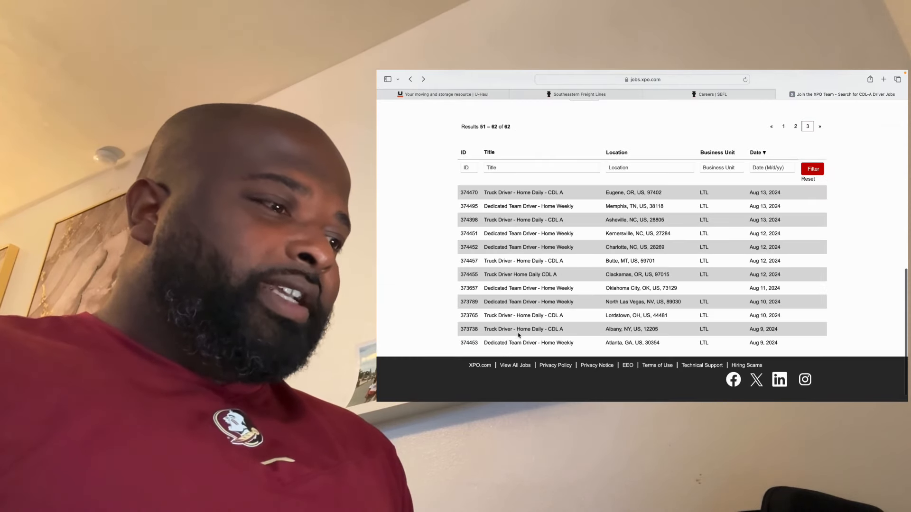
click(523, 328)
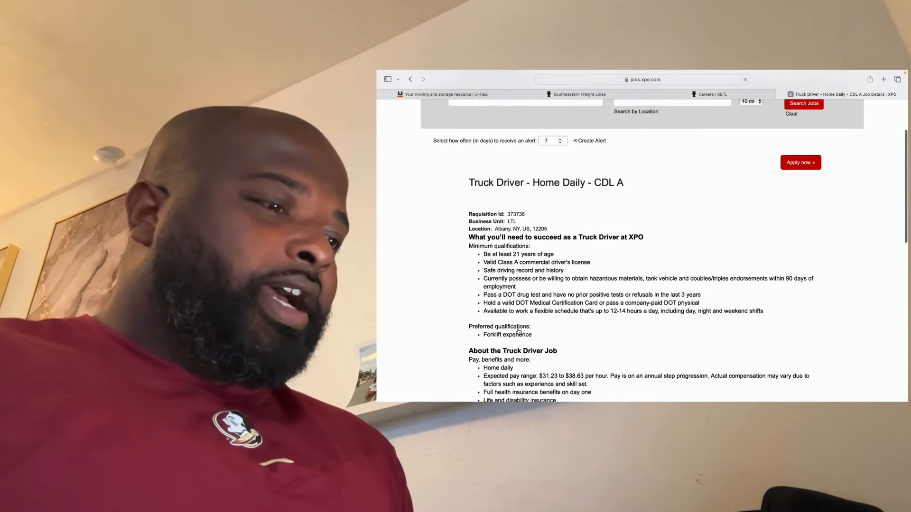
scroll(down, 3)
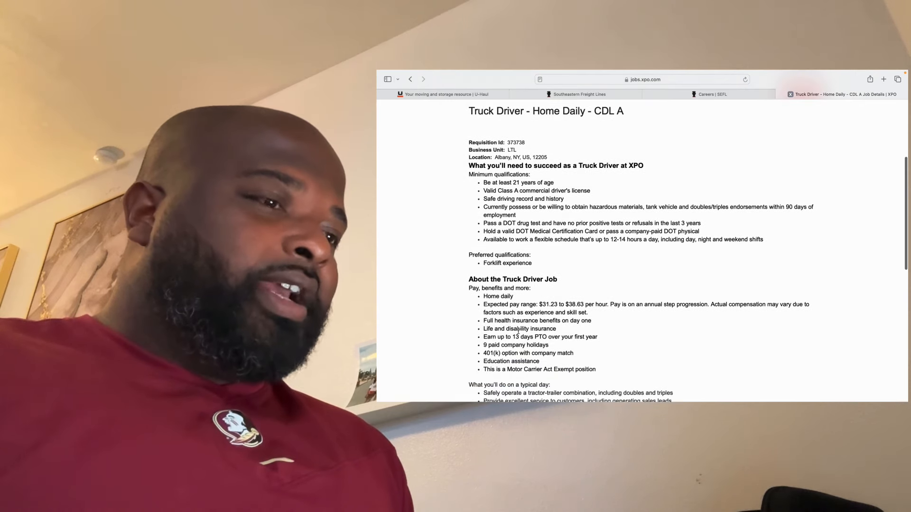